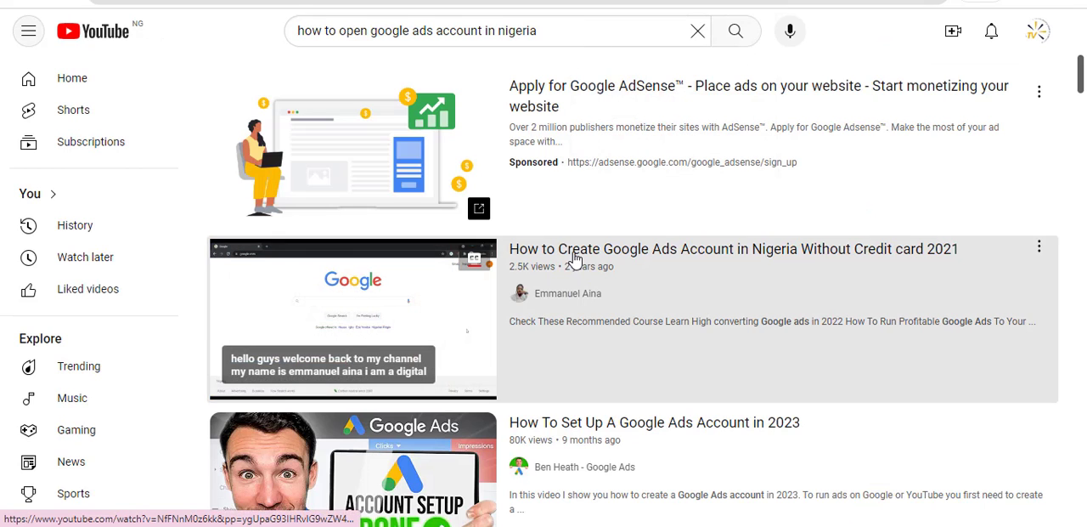
# - Play the 'How to Create Google Ads Account in Nigeria Without Credit card 2021' video
pyautogui.click(354, 319)
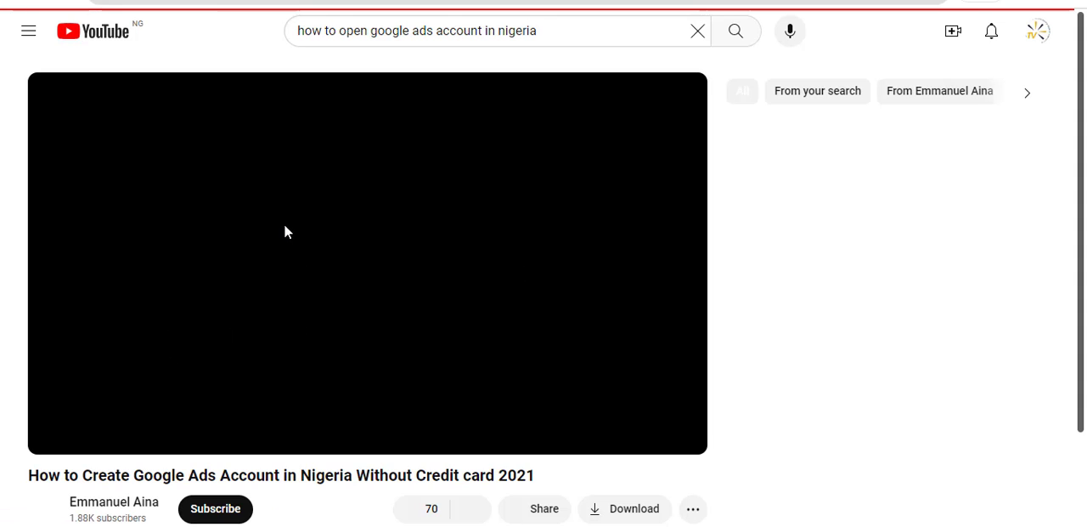
pyautogui.click(367, 263)
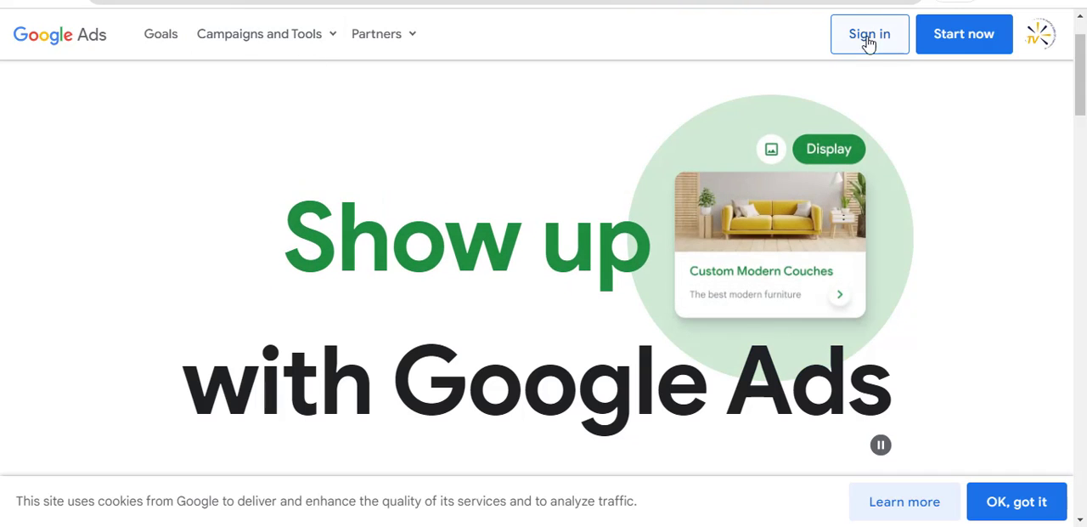
pyautogui.moveTo(965, 34)
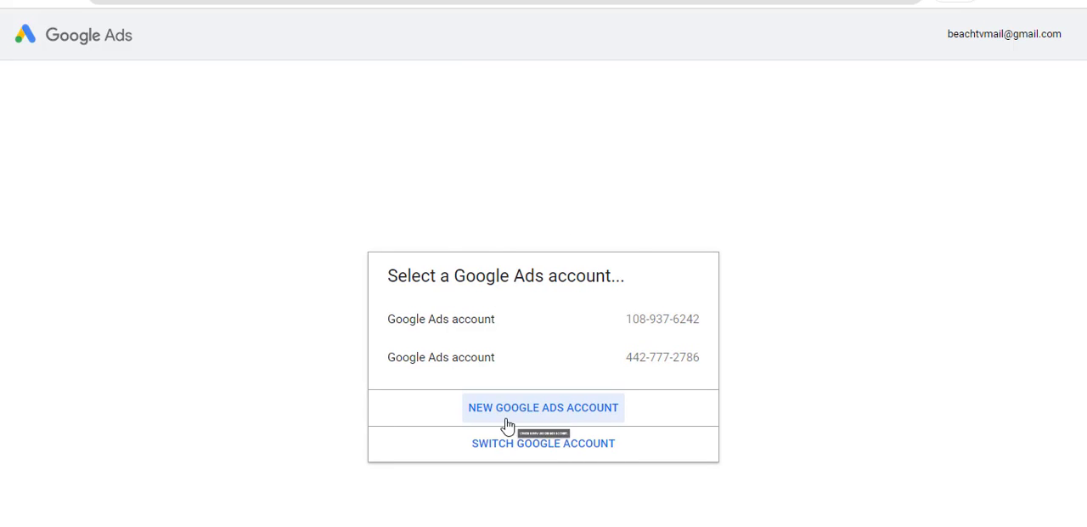
pyautogui.moveTo(567, 411)
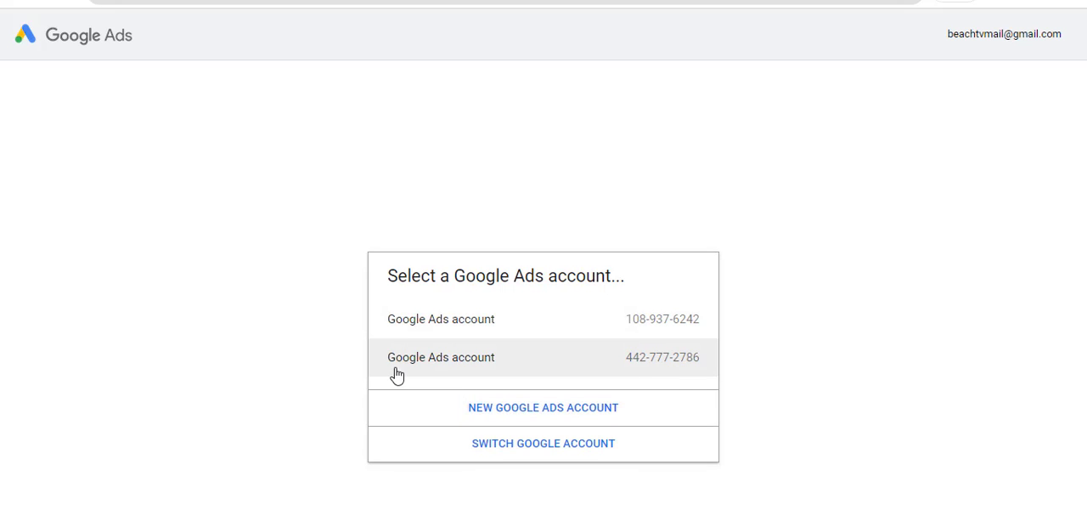
pyautogui.moveTo(591, 347)
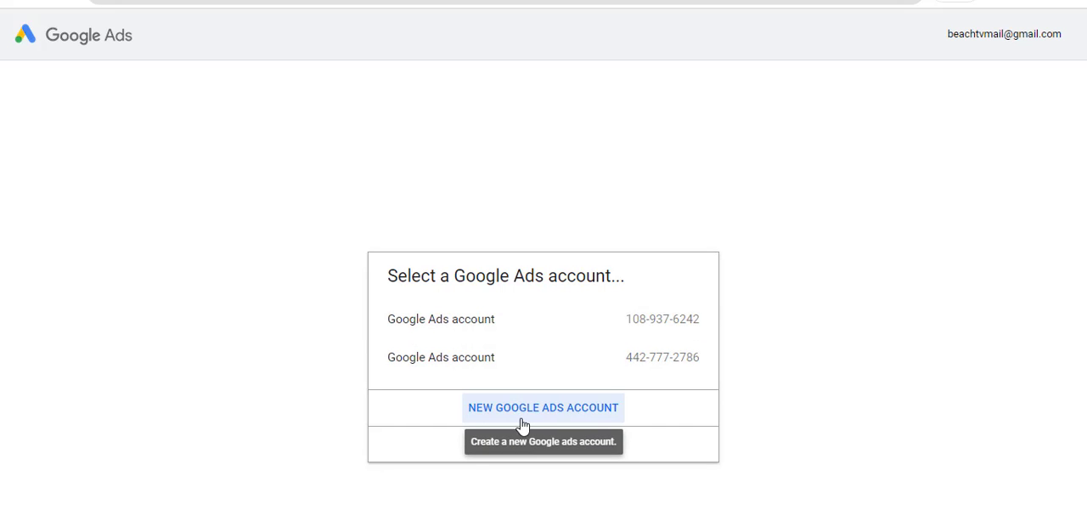
# - Choose NEW GOOGLE ADS ACCOUNT rather than either existing account
pyautogui.click(543, 408)
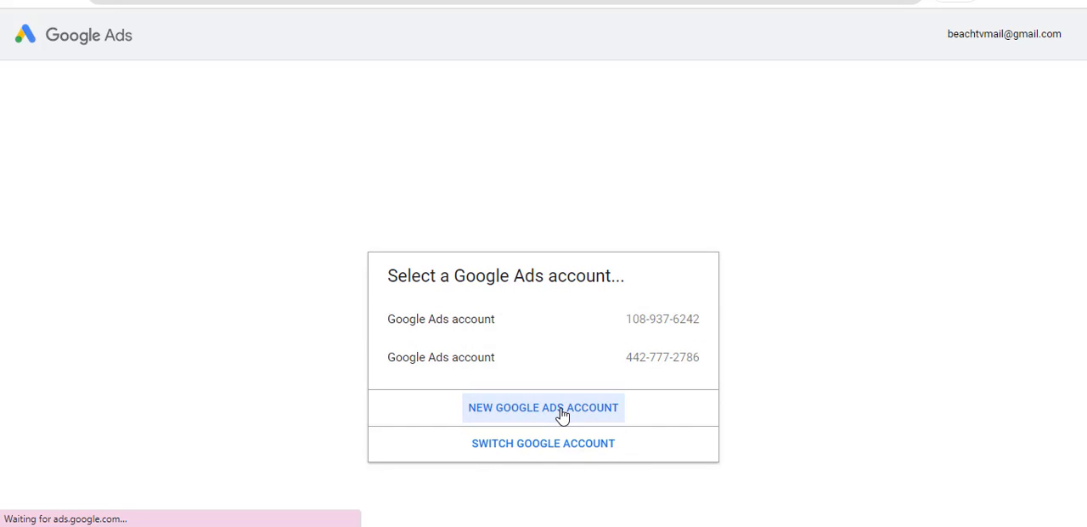
pyautogui.click(543, 407)
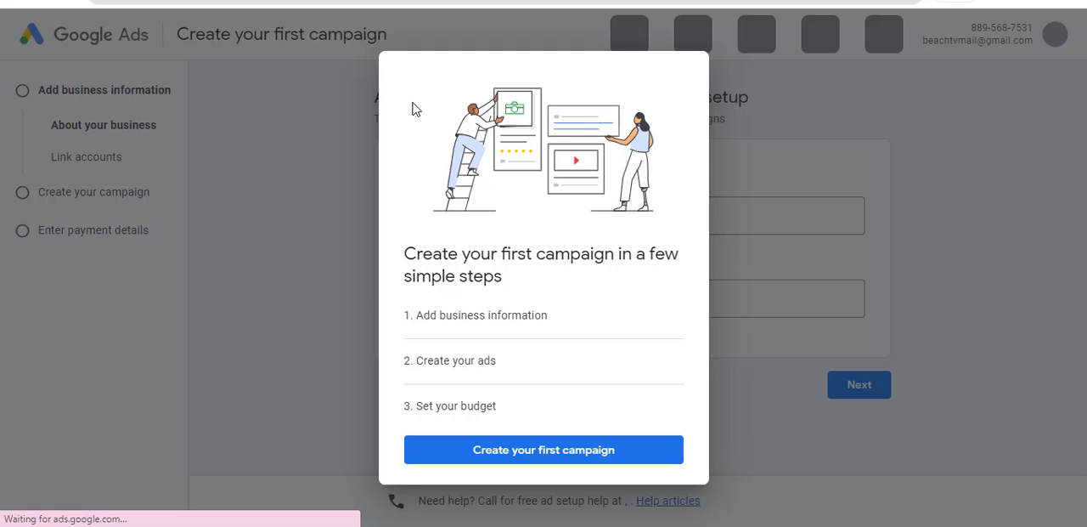
pyautogui.moveTo(382, 305)
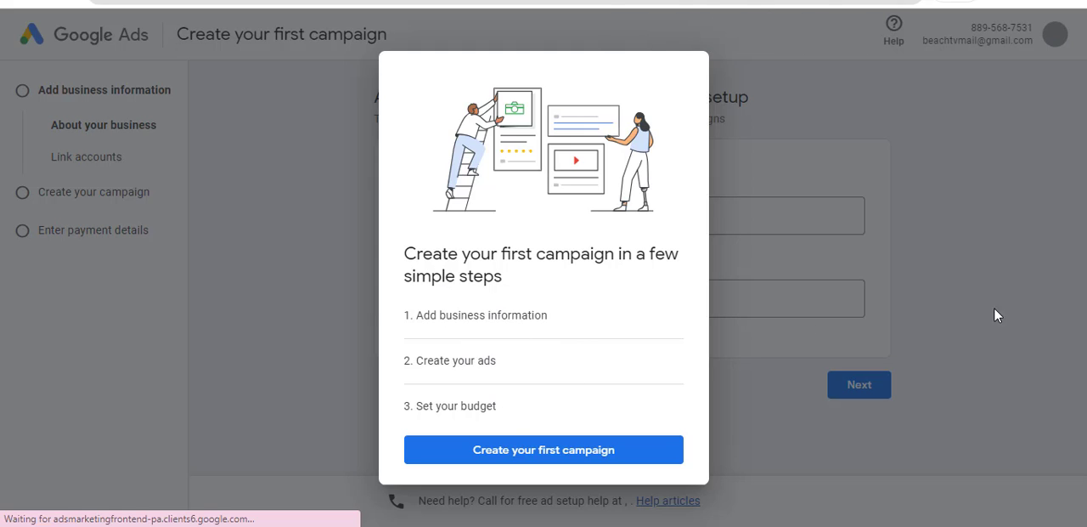
pyautogui.moveTo(515, 359)
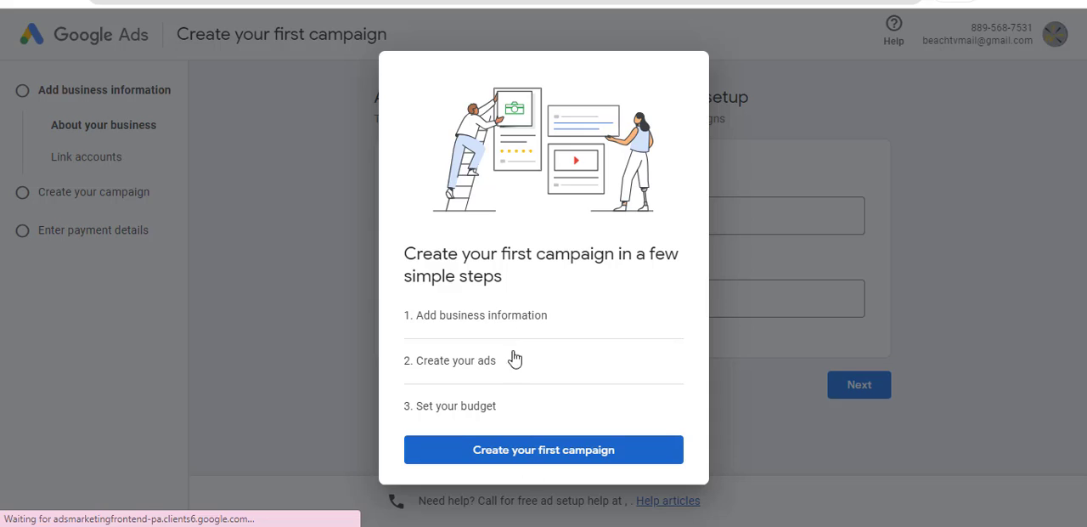
pyautogui.moveTo(846, 286)
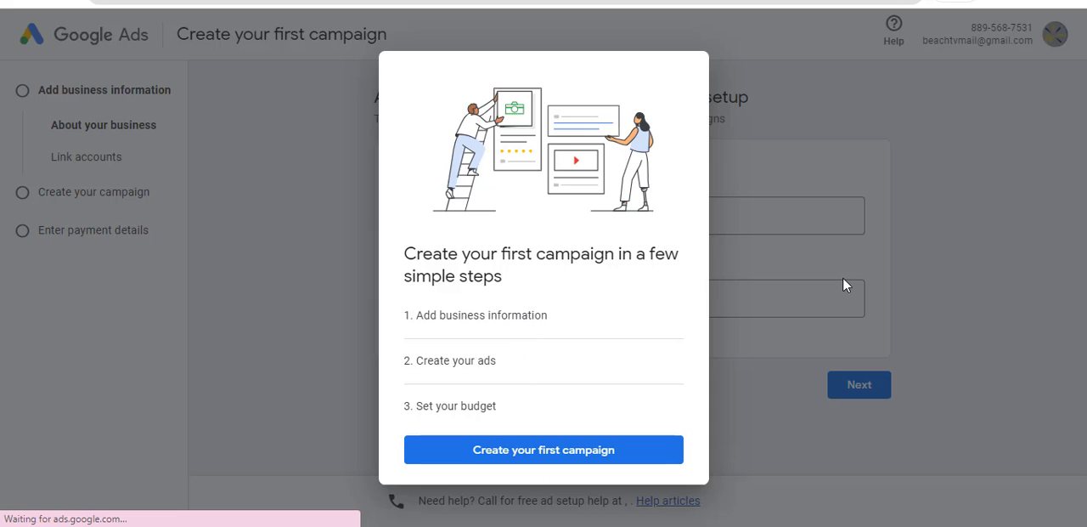
pyautogui.moveTo(567, 253)
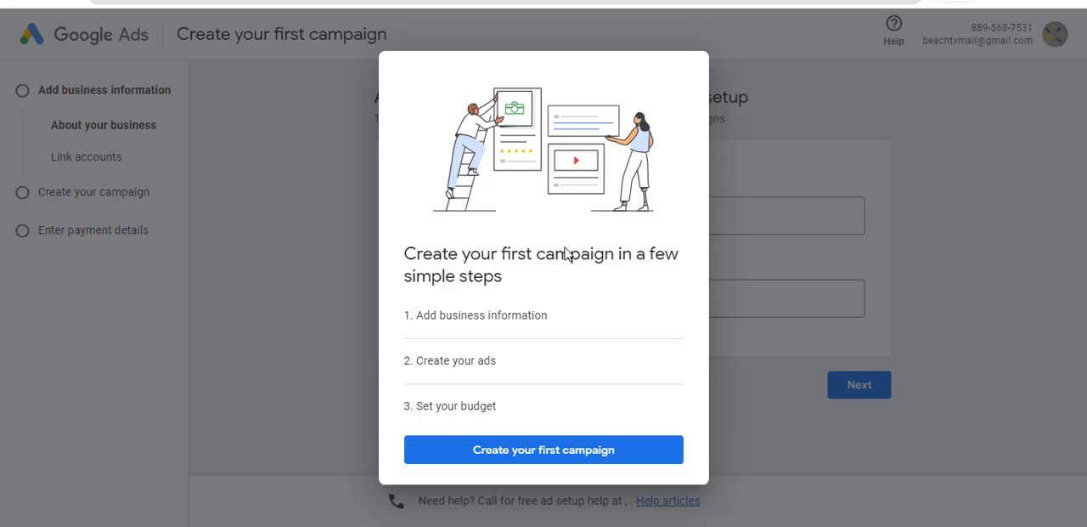
# - Dismiss the 'Create your first campaign' welcome dialog to reach the business info form
pyautogui.click(544, 448)
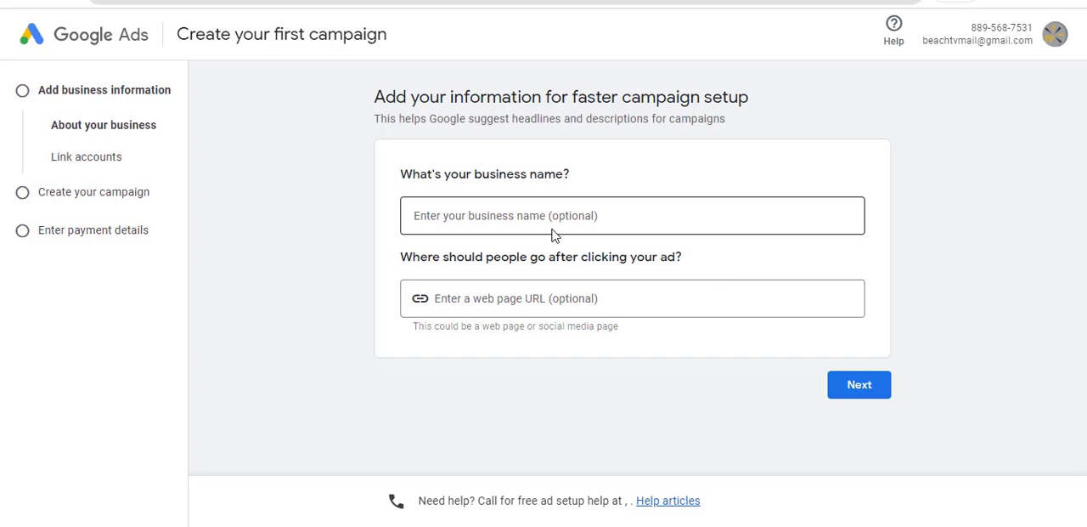
pyautogui.moveTo(645, 235)
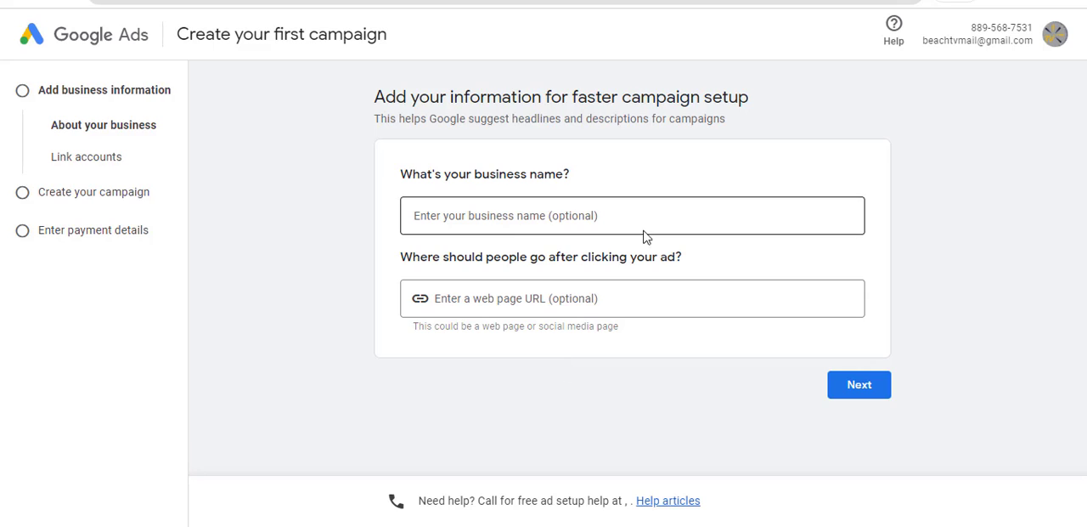
pyautogui.moveTo(567, 231)
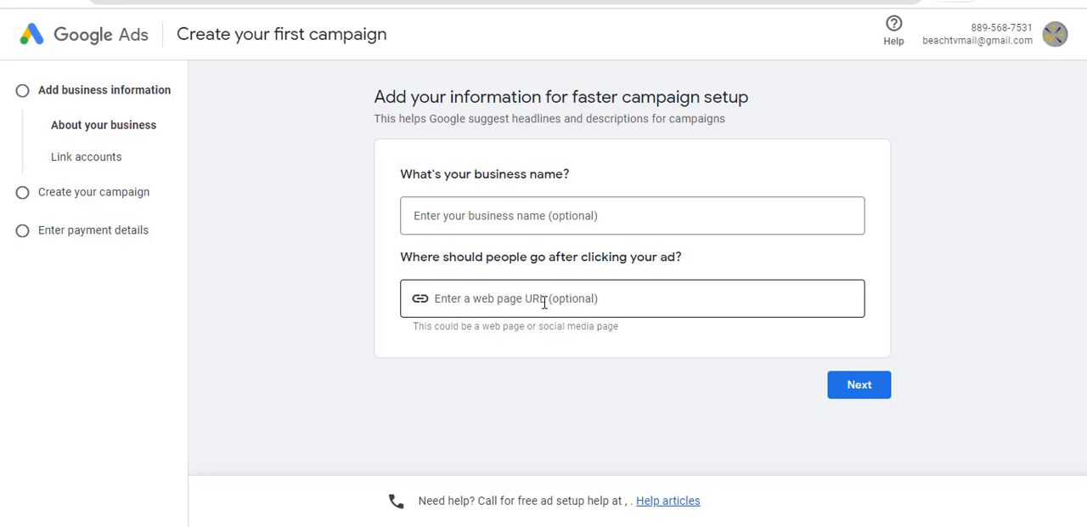
# - Continue past business information with business name and URL left blank
pyautogui.click(632, 214)
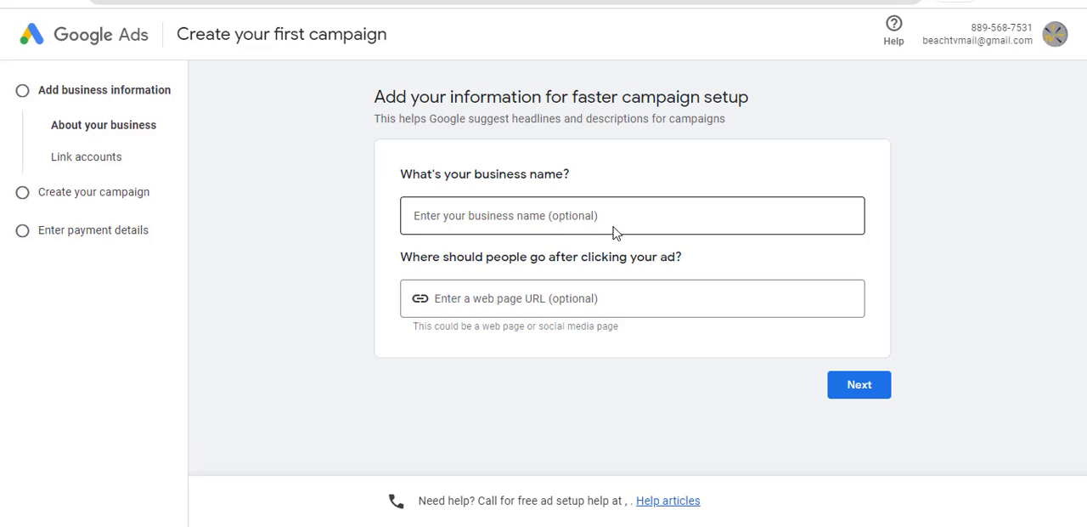
pyautogui.moveTo(610, 363)
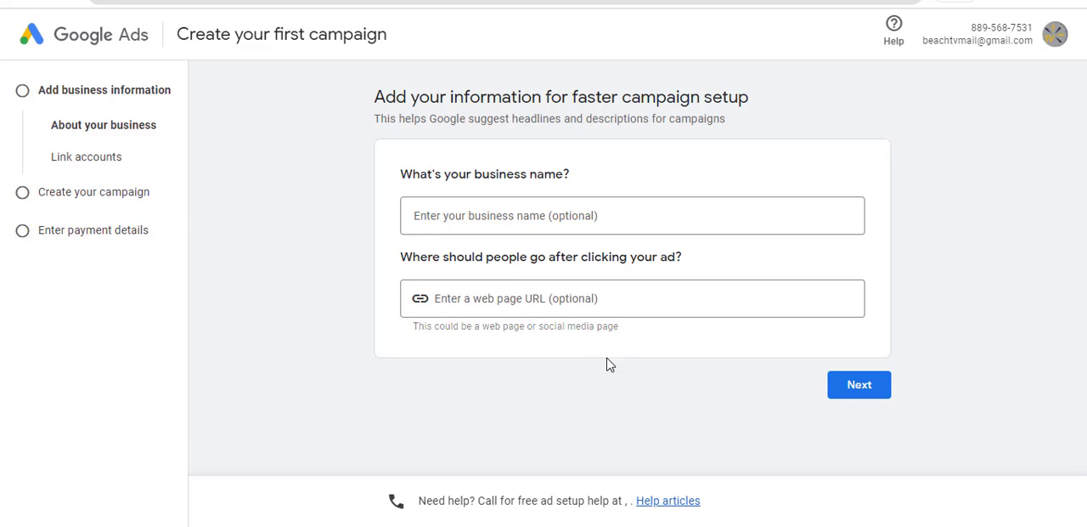
pyautogui.moveTo(859, 394)
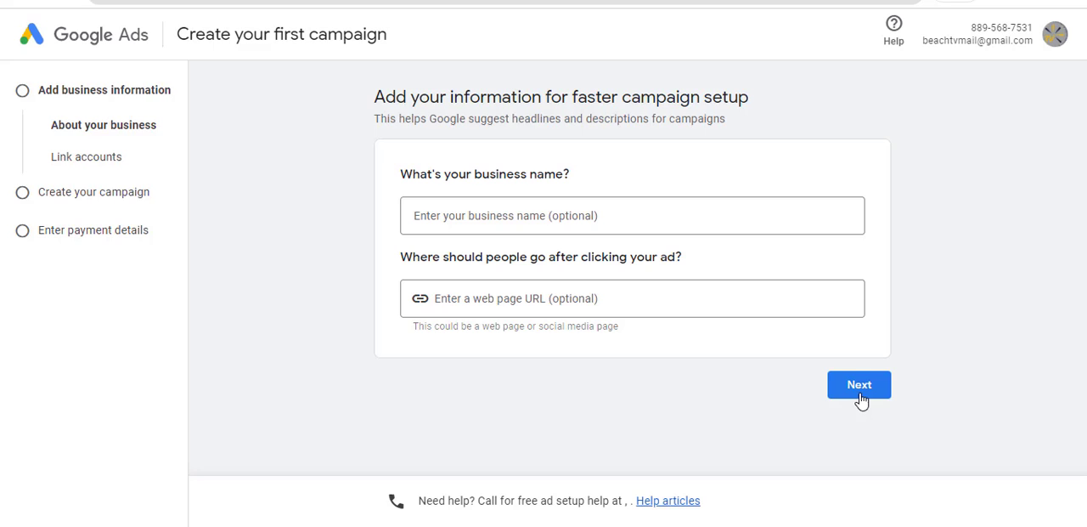
pyautogui.click(859, 384)
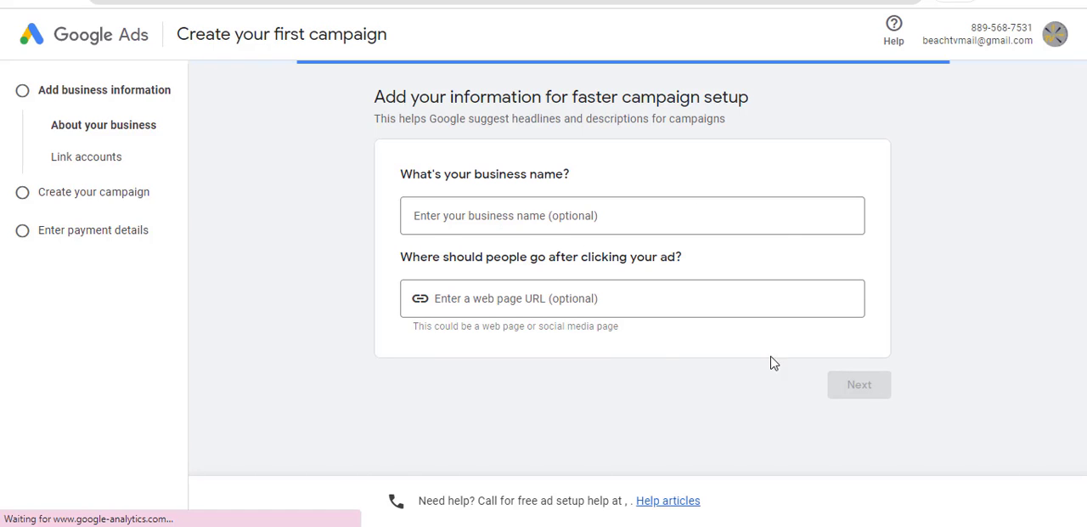
# - Skip the Link accounts page without connecting YouTube, apps or other accounts
pyautogui.click(860, 384)
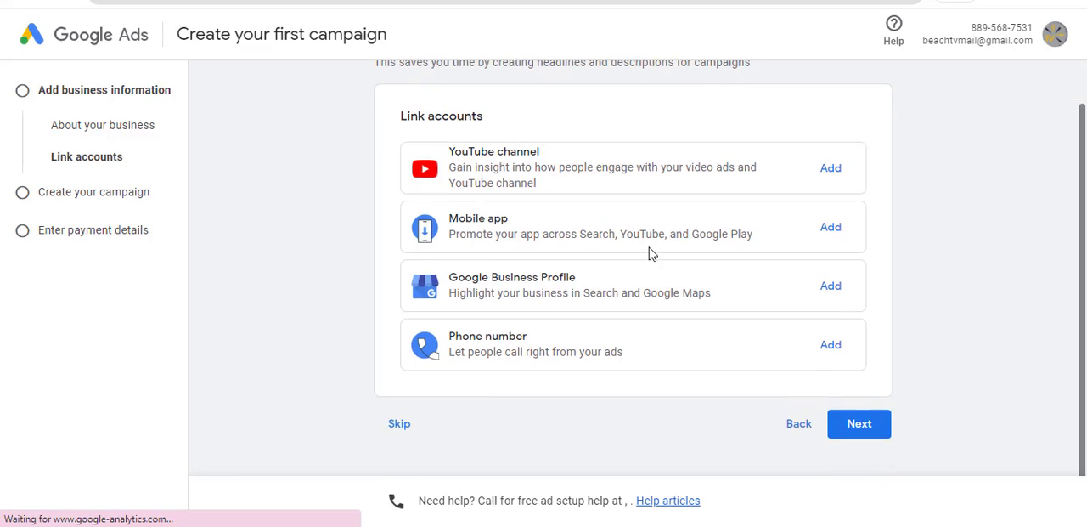
pyautogui.scroll(3)
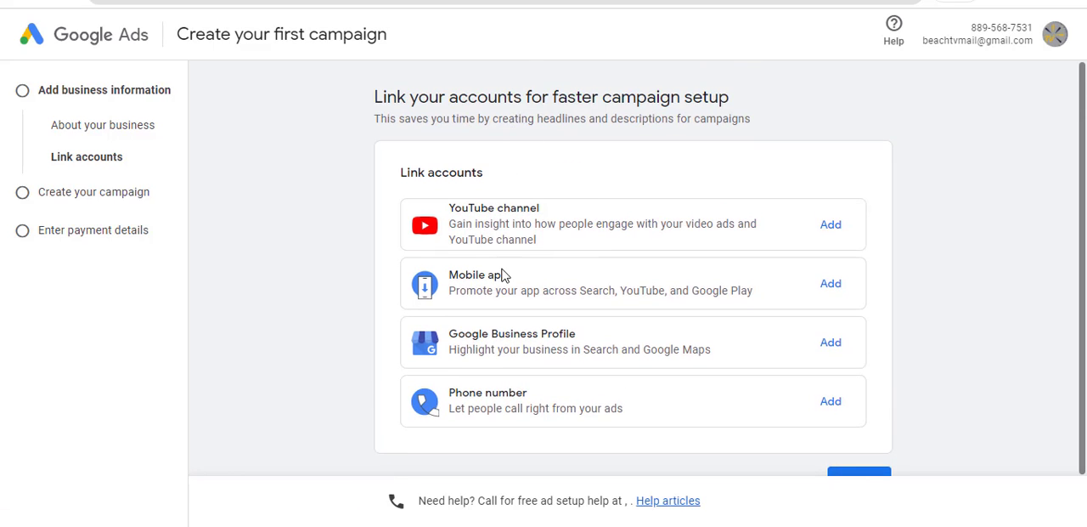
pyautogui.scroll(-3)
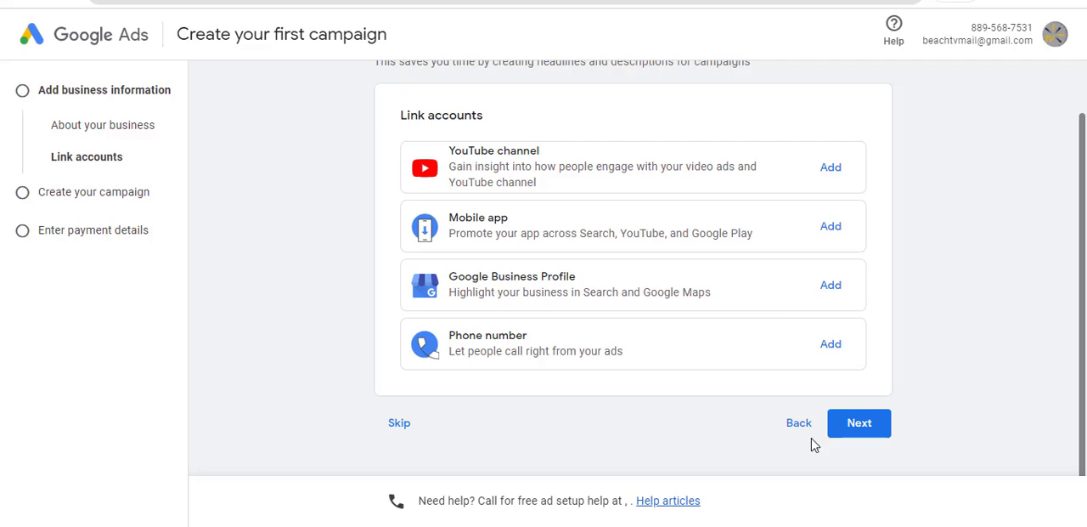
pyautogui.moveTo(632, 162)
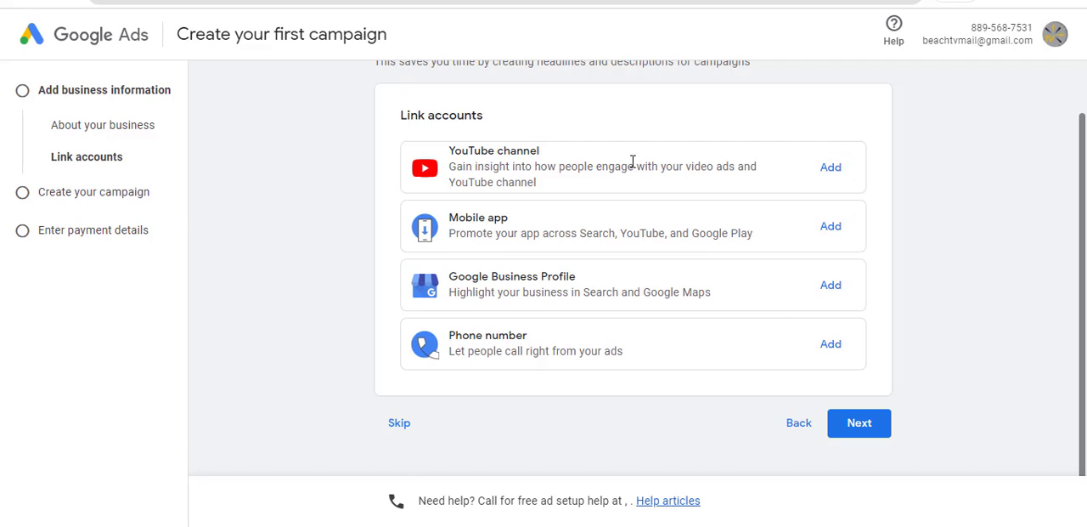
pyautogui.click(860, 422)
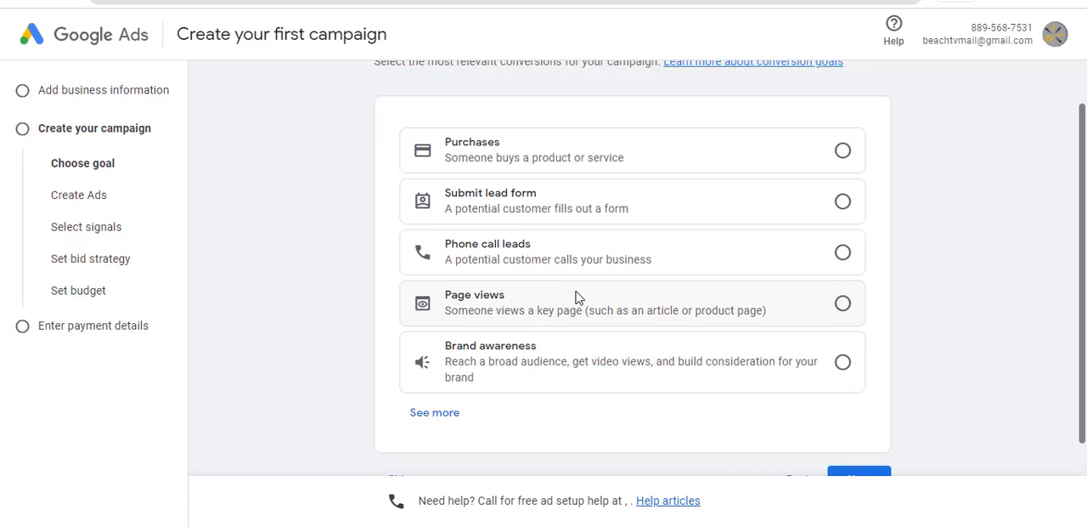
# - Skip the 'What is your goal for this campaign?' step without choosing a goal
pyautogui.scroll(3)
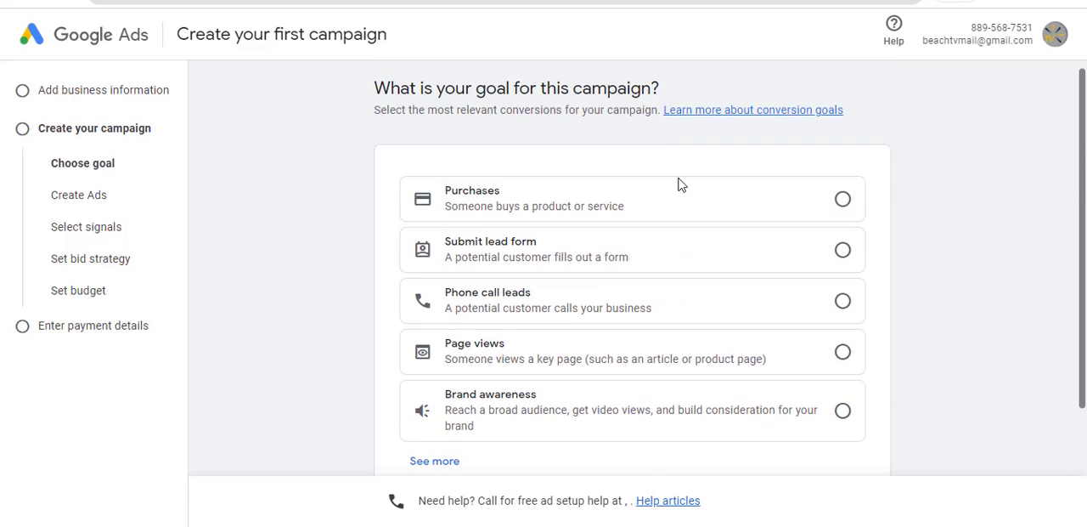
pyautogui.scroll(-3)
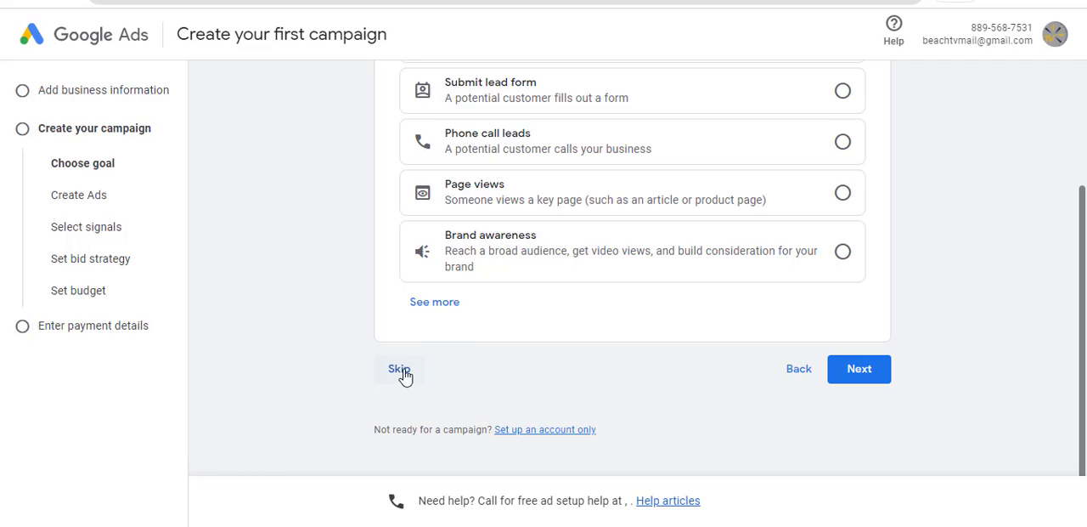
pyautogui.click(397, 367)
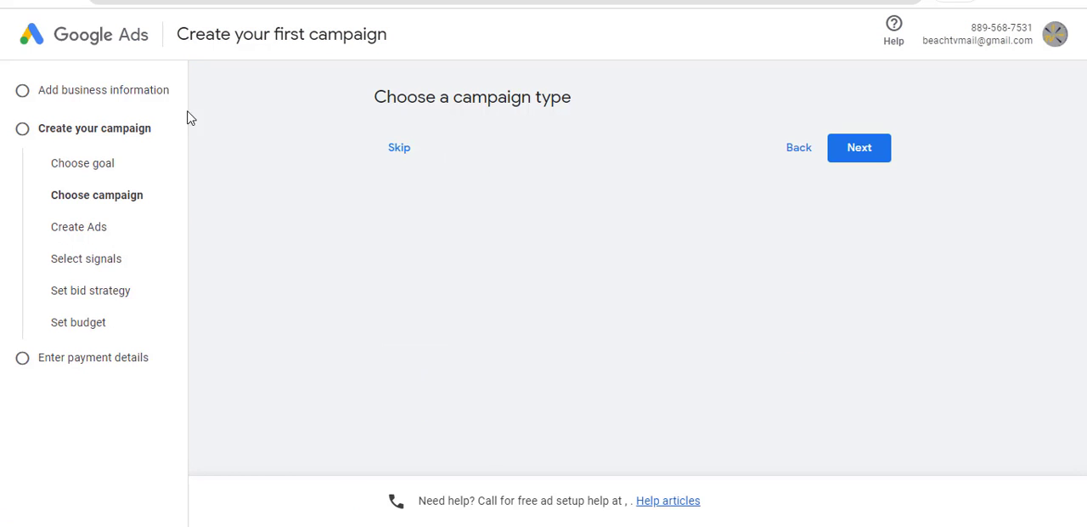
pyautogui.moveTo(92, 77)
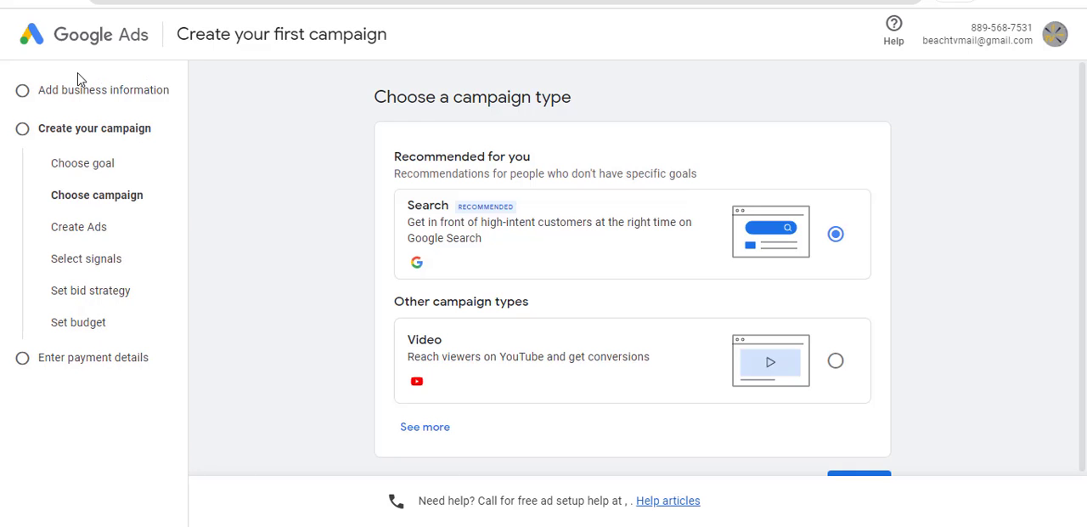
# - Skip the campaign type and confirm 'Leave campaign creation' to reach account settings
pyautogui.scroll(-3)
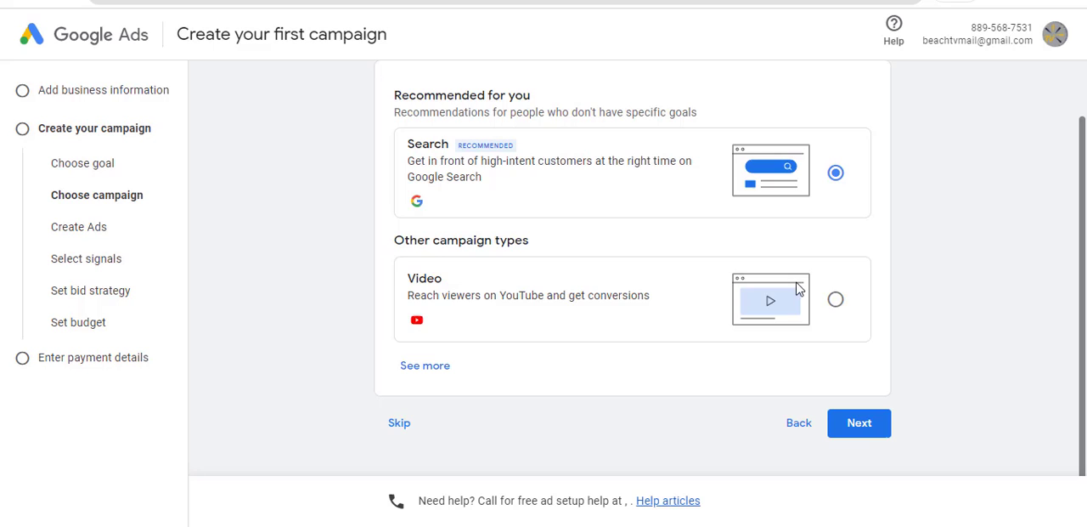
pyautogui.moveTo(526, 438)
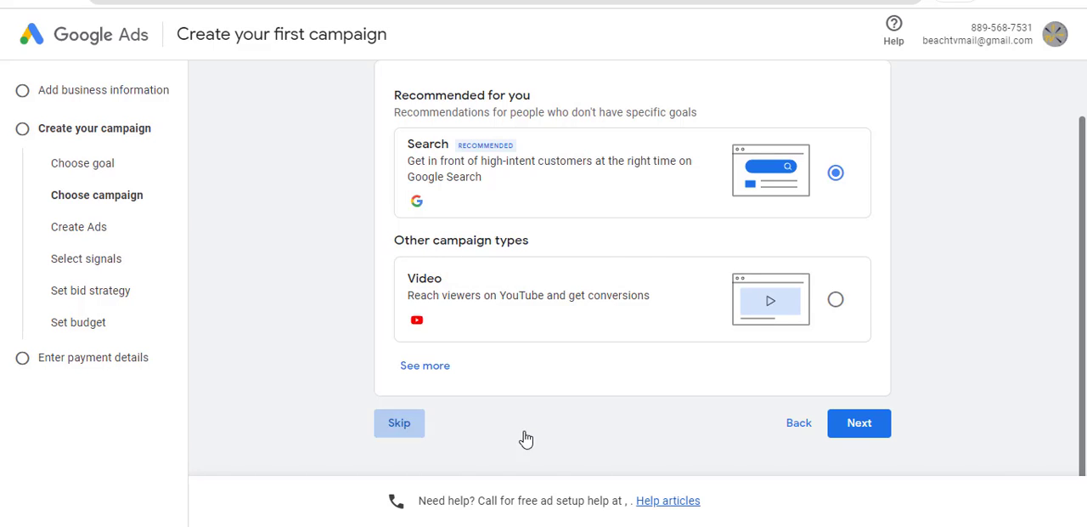
pyautogui.click(399, 421)
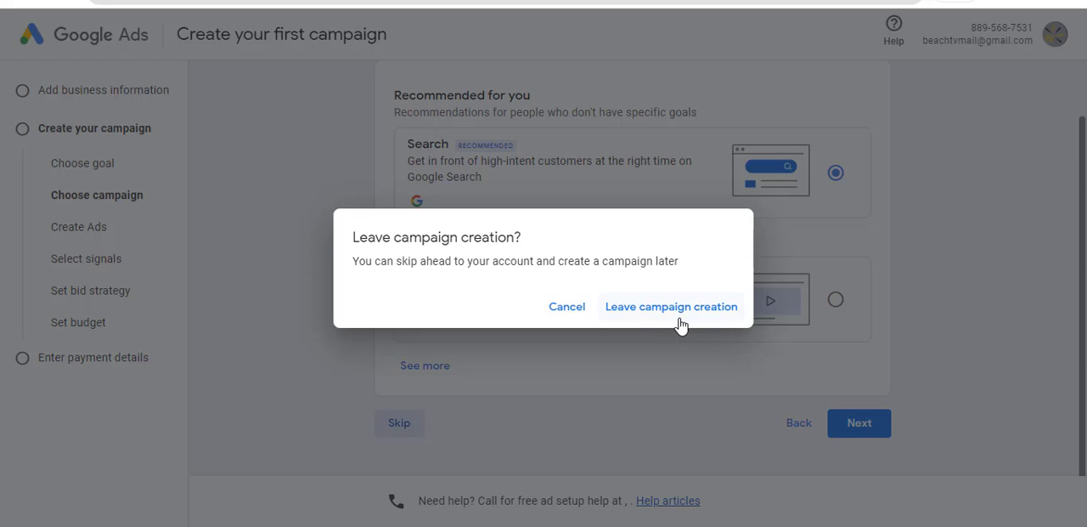
pyautogui.moveTo(683, 366)
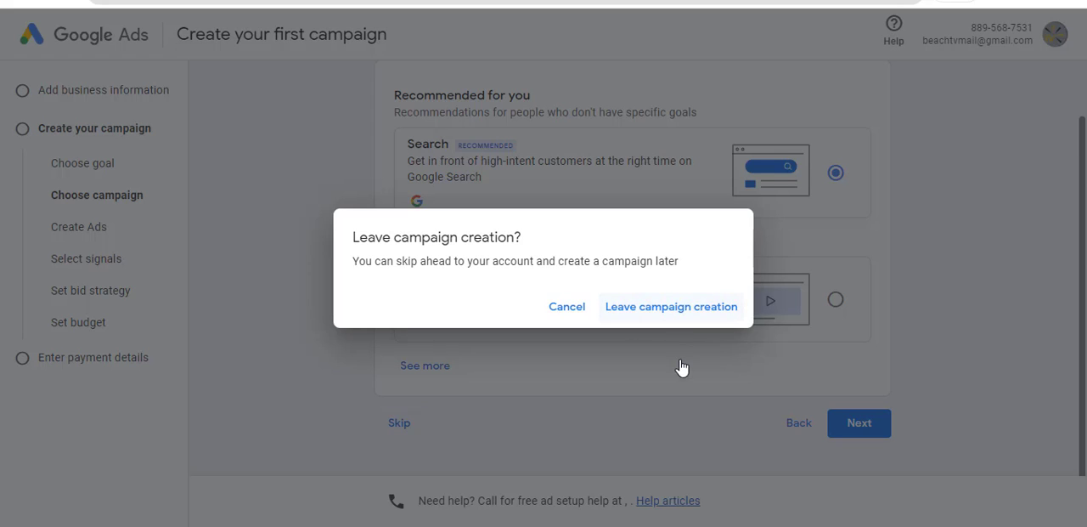
pyautogui.click(669, 306)
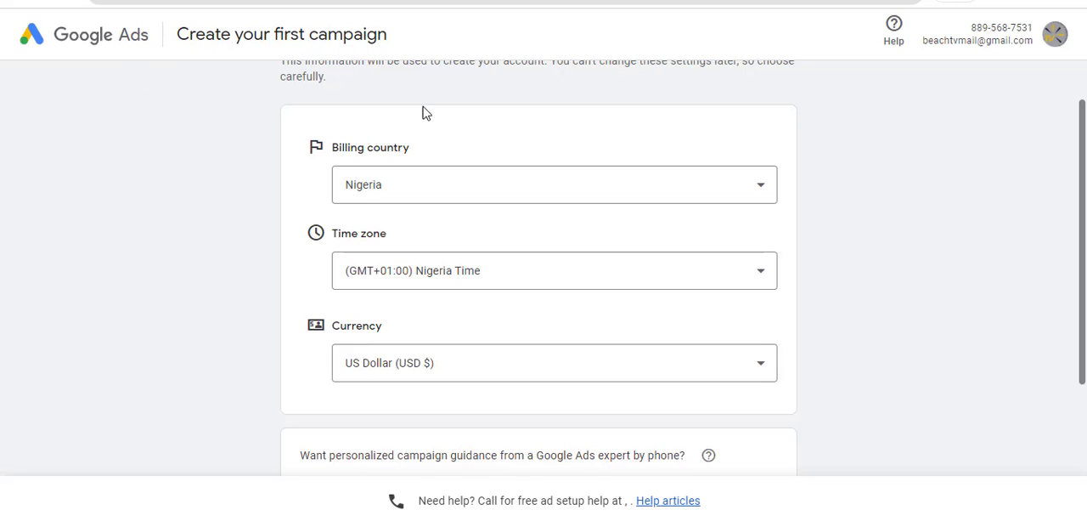
pyautogui.moveTo(163, 241)
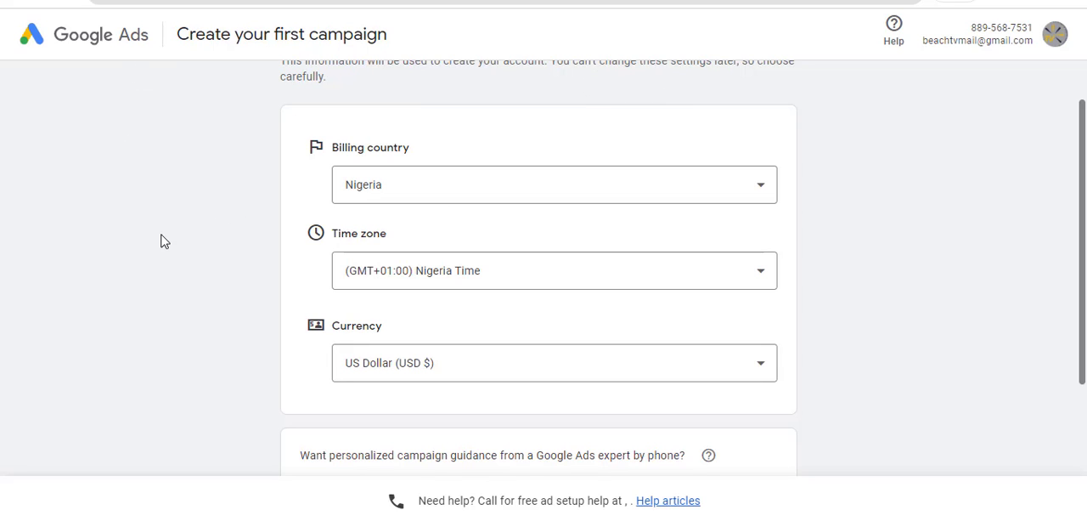
pyautogui.moveTo(483, 183)
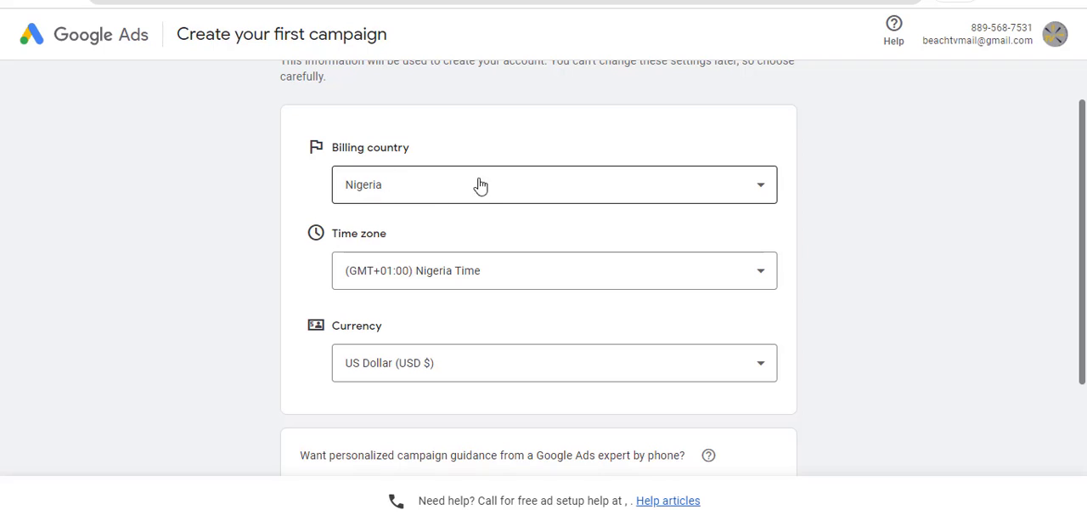
pyautogui.moveTo(439, 377)
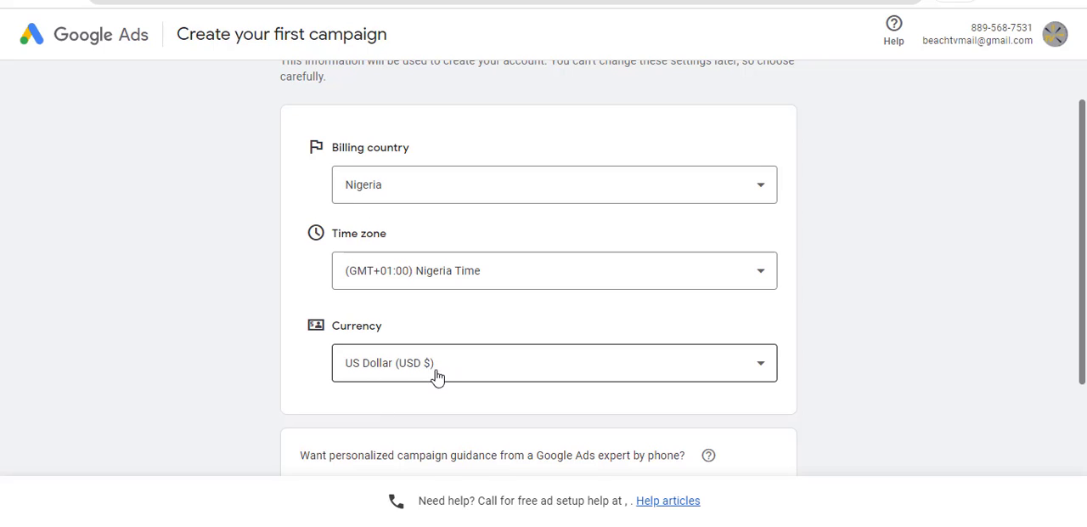
pyautogui.moveTo(581, 228)
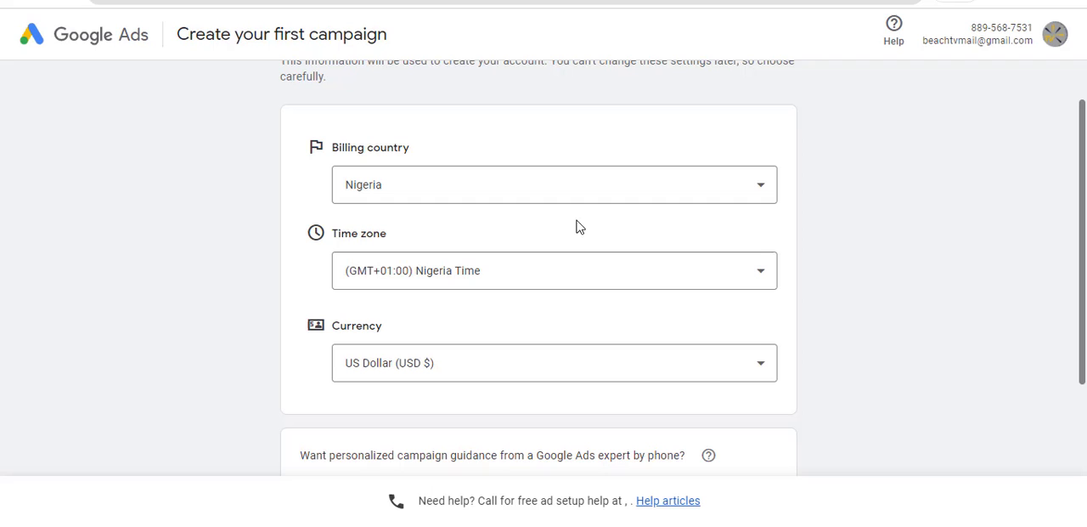
# - Select No for phone guidance and email tips, keeping Nigeria billing and US Dollar currency
pyautogui.scroll(-3)
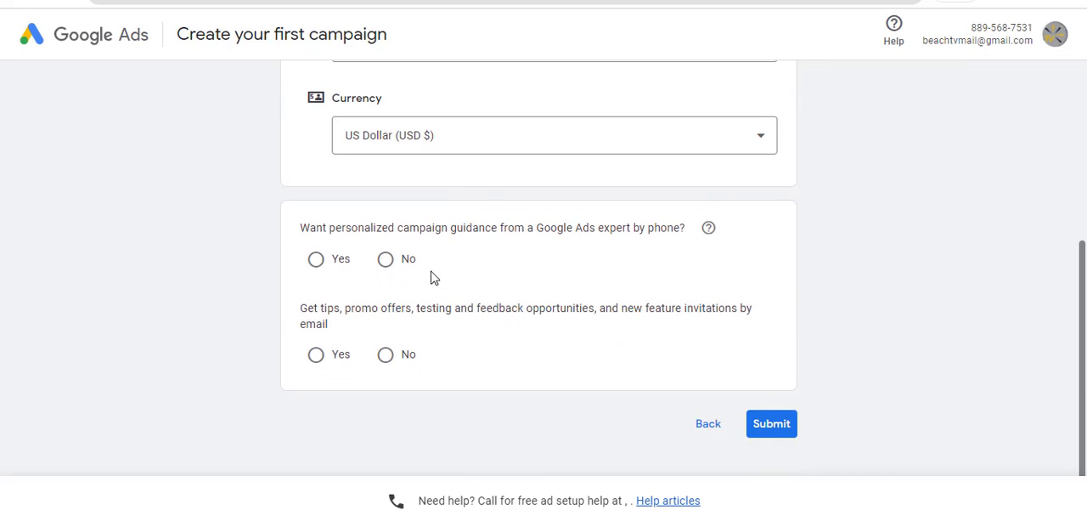
pyautogui.moveTo(316, 259)
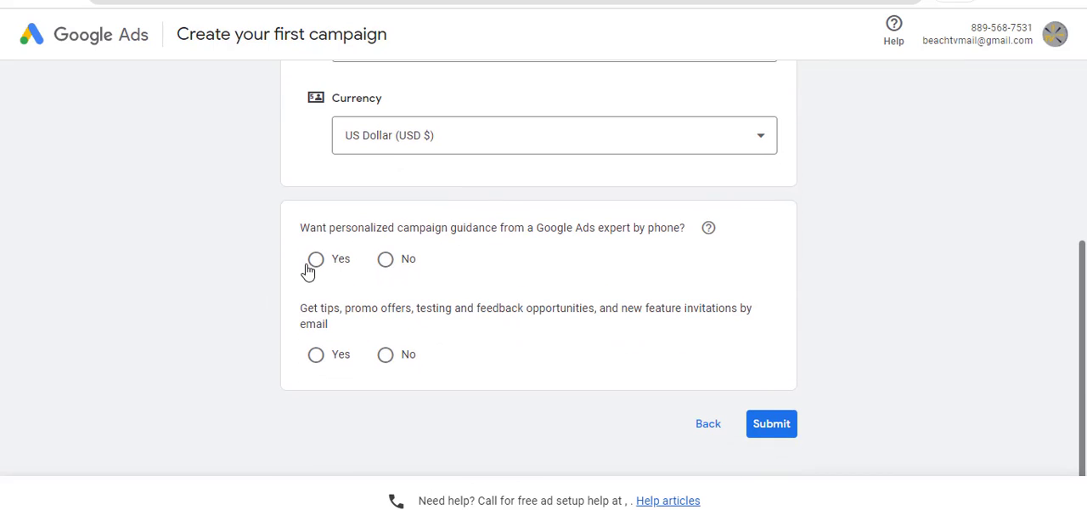
pyautogui.click(384, 259)
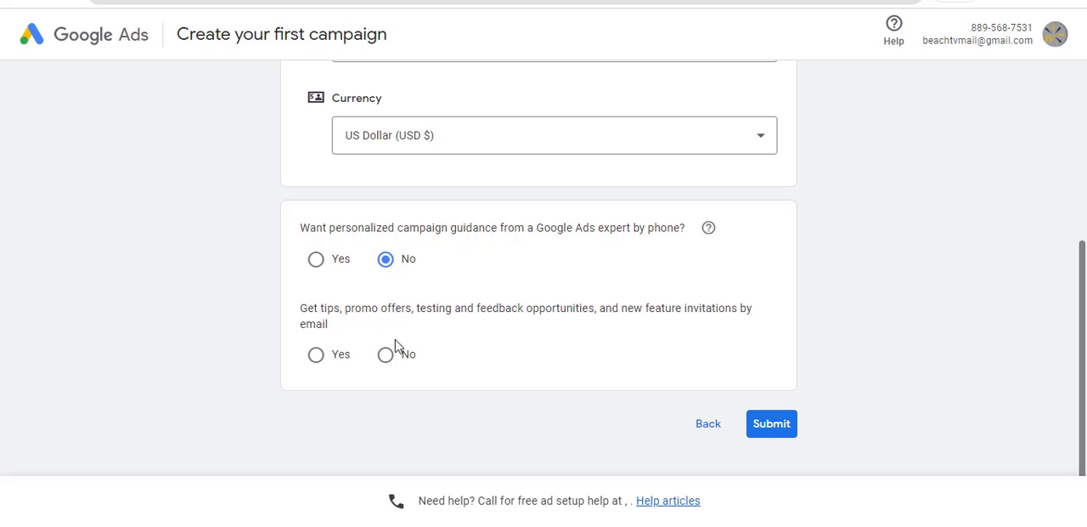
pyautogui.click(385, 353)
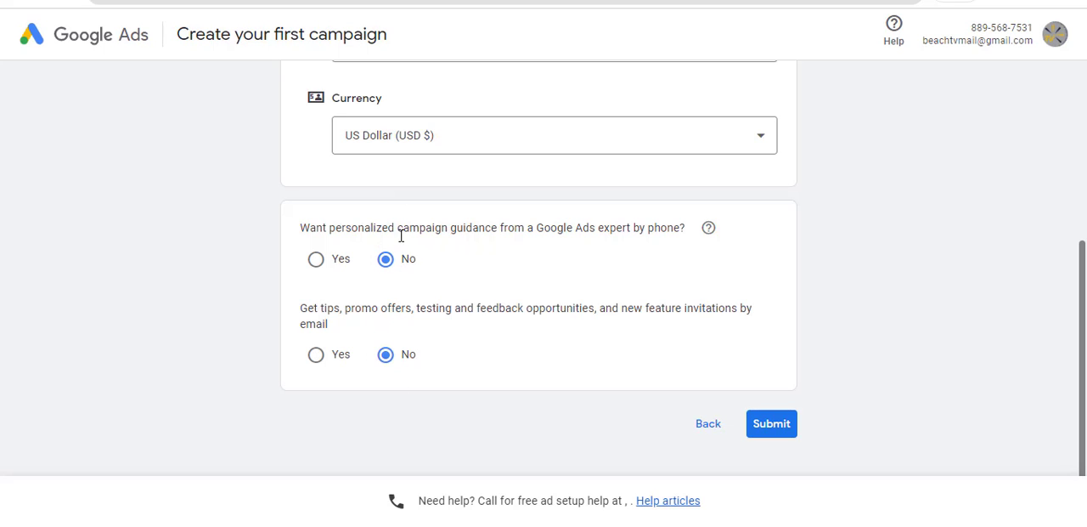
pyautogui.scroll(3)
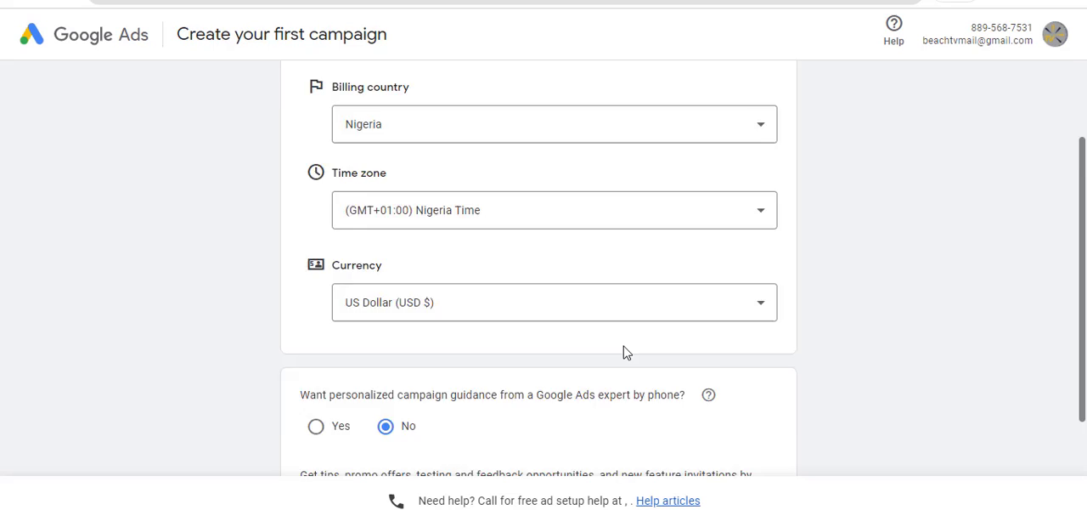
pyautogui.scroll(3)
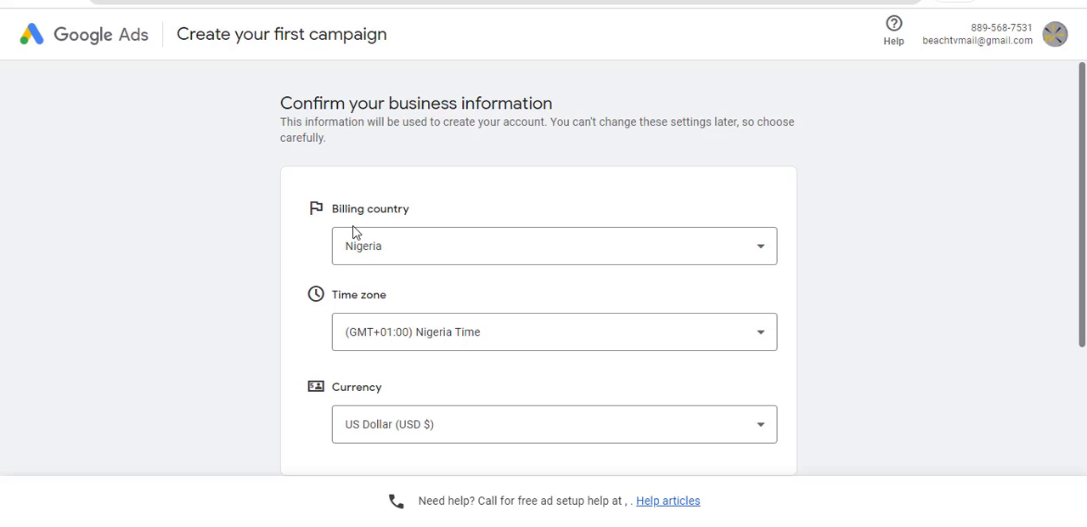
pyautogui.moveTo(394, 251)
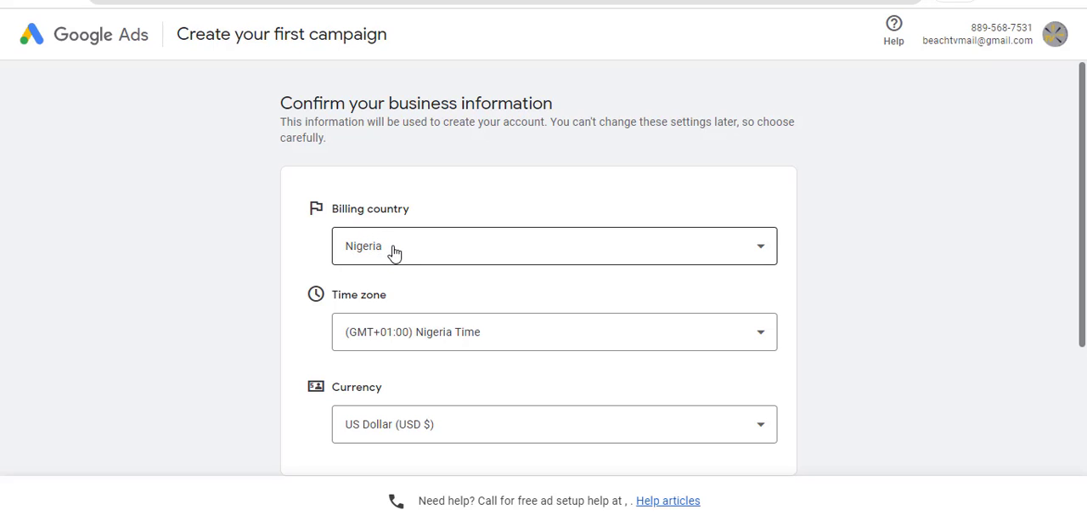
pyautogui.moveTo(398, 255)
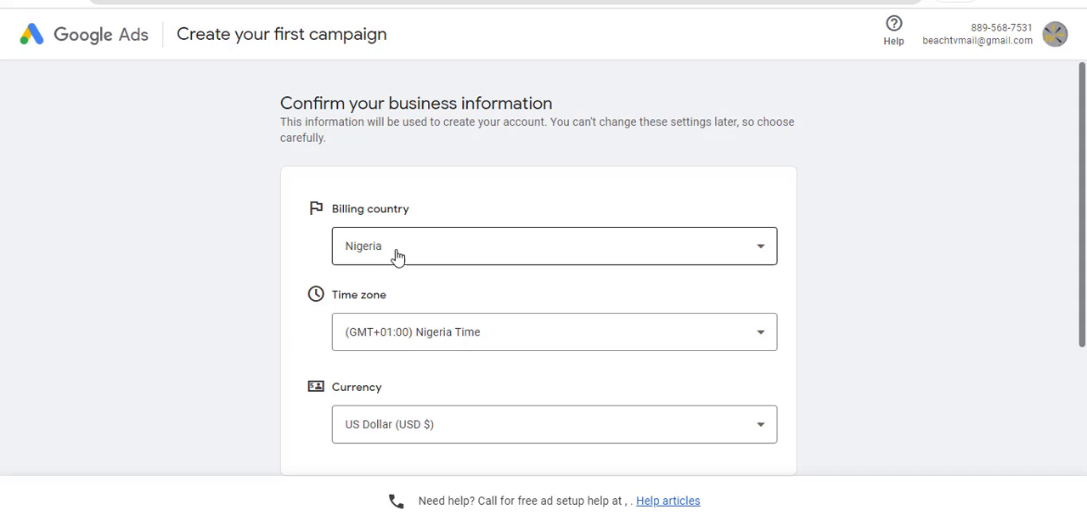
pyautogui.moveTo(388, 247)
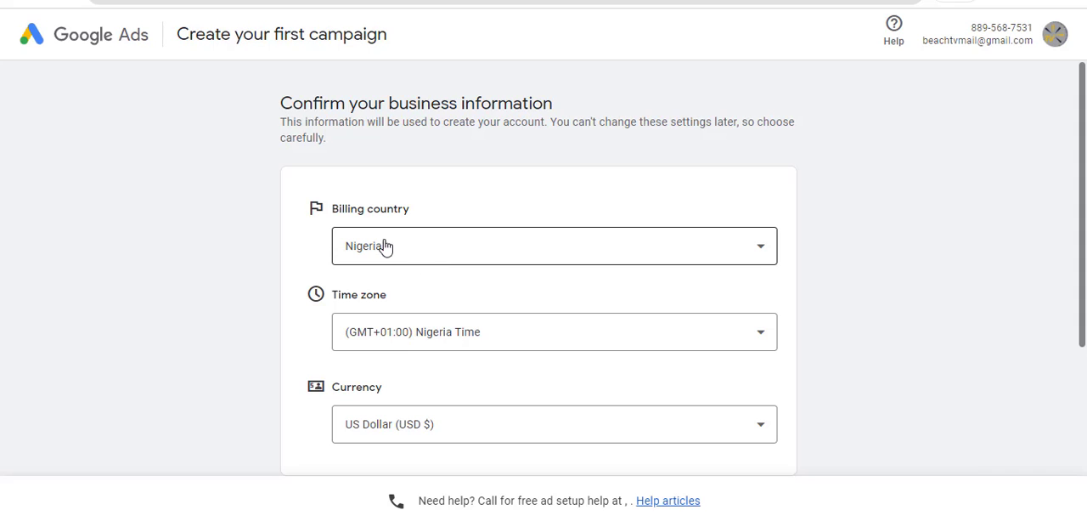
pyautogui.moveTo(431, 252)
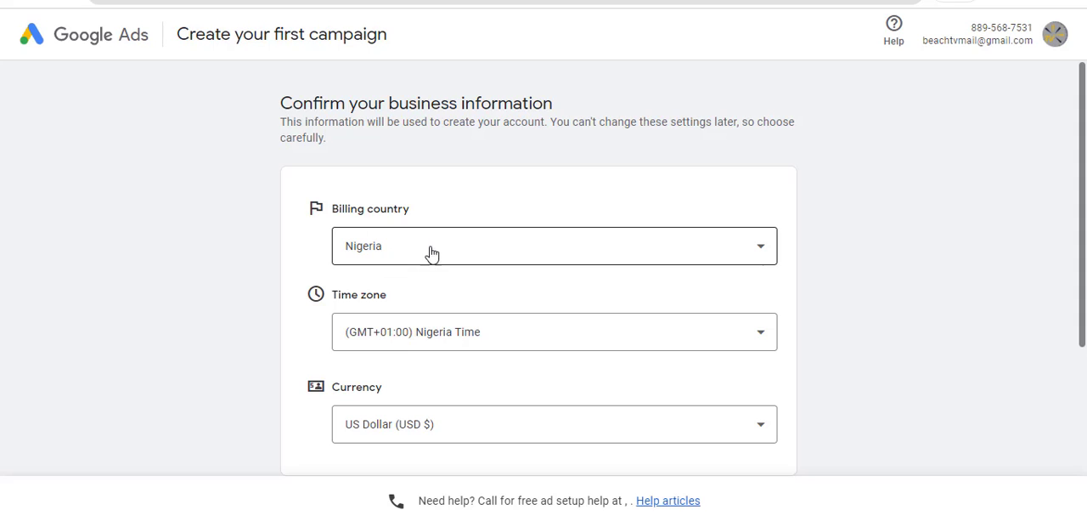
pyautogui.moveTo(449, 365)
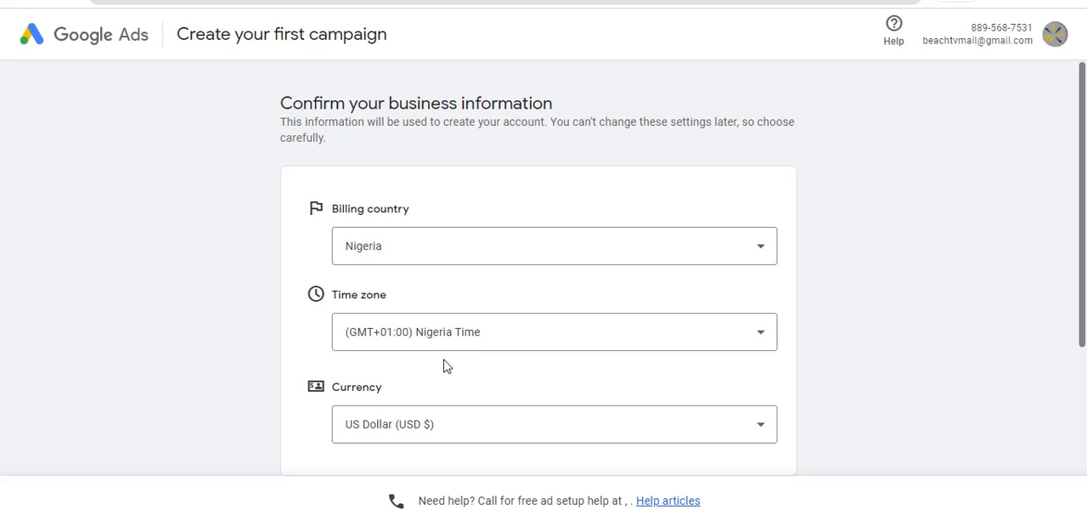
# - Re-confirm No for email tips and submit the account setup
pyautogui.scroll(-3)
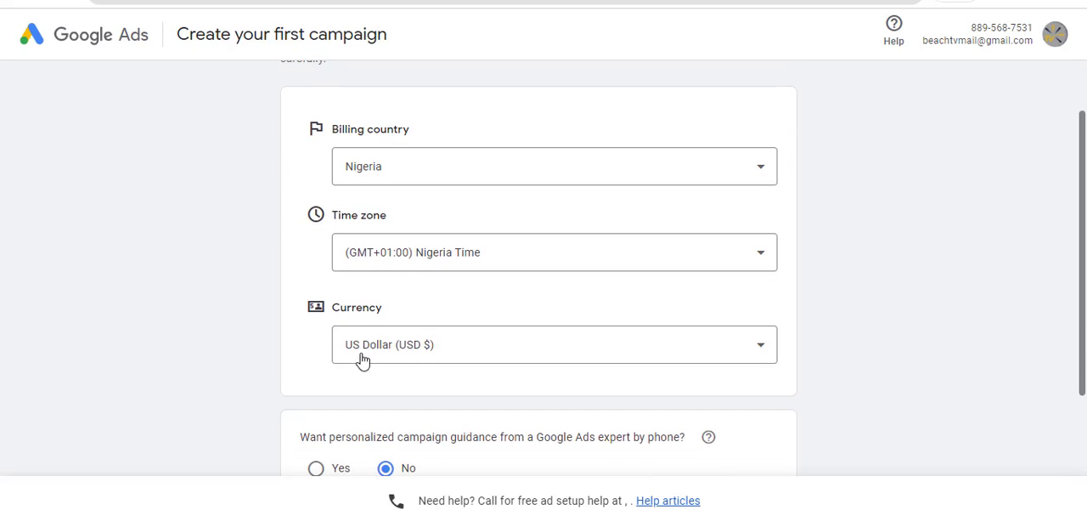
pyautogui.scroll(-3)
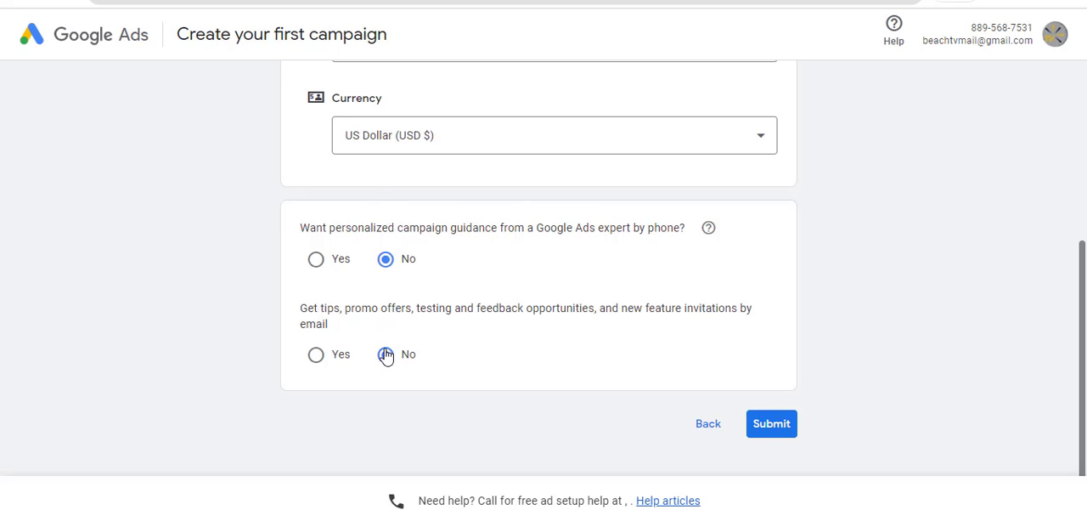
pyautogui.click(386, 353)
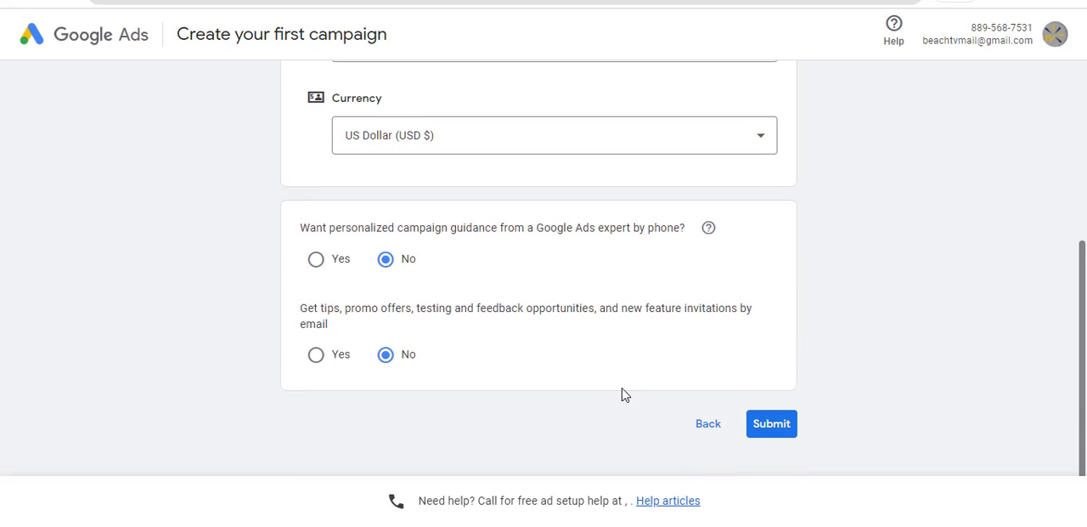
pyautogui.moveTo(917, 379)
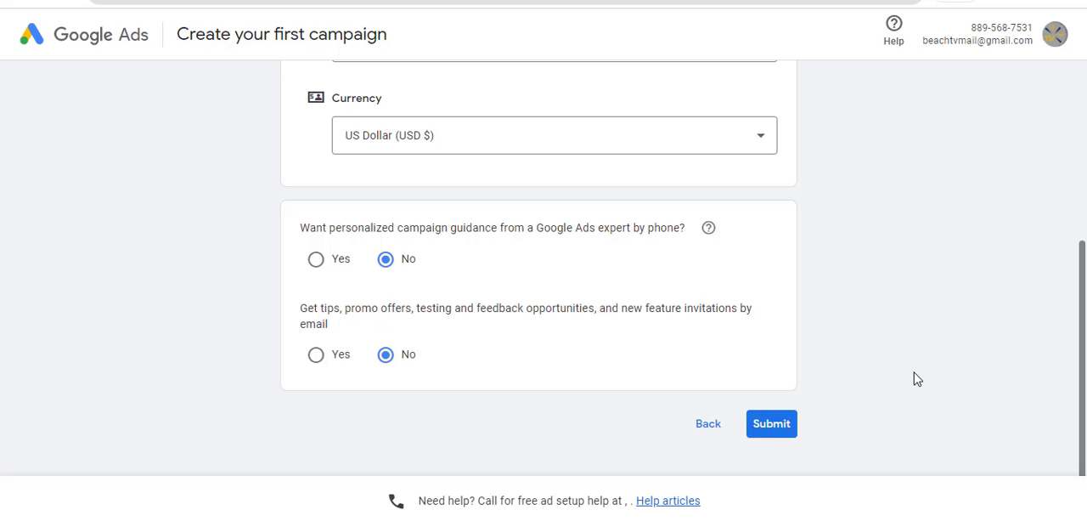
pyautogui.click(771, 423)
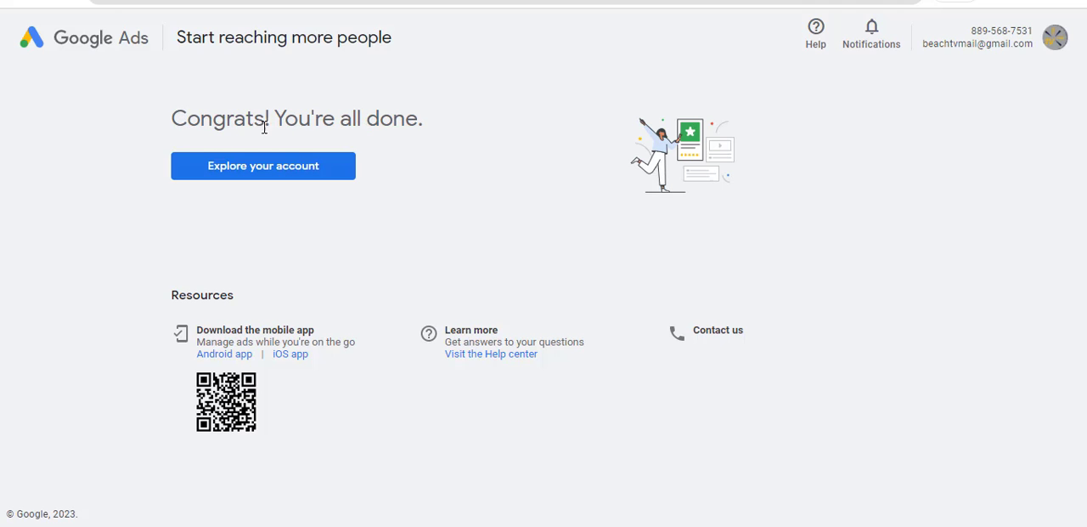
pyautogui.moveTo(3, 225)
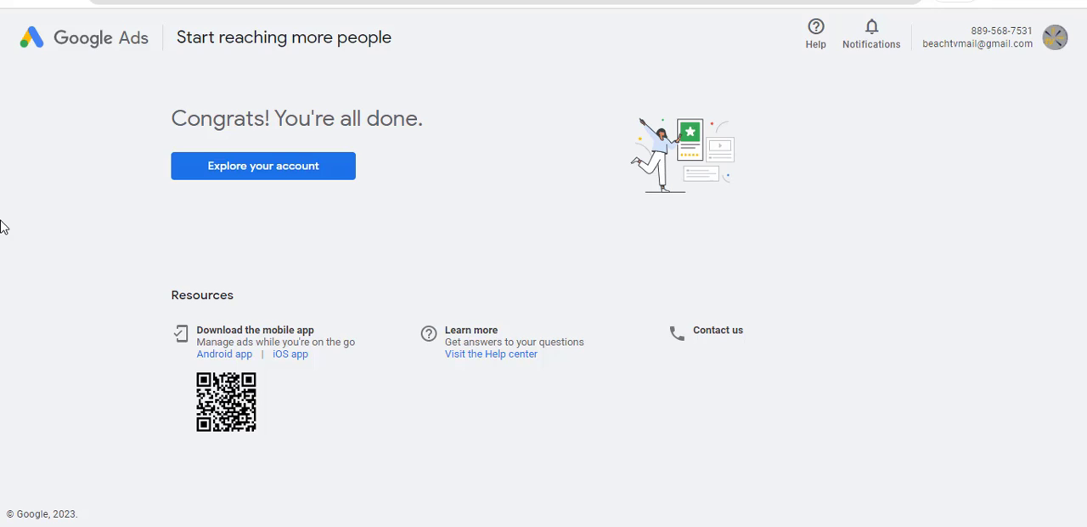
pyautogui.moveTo(200, 220)
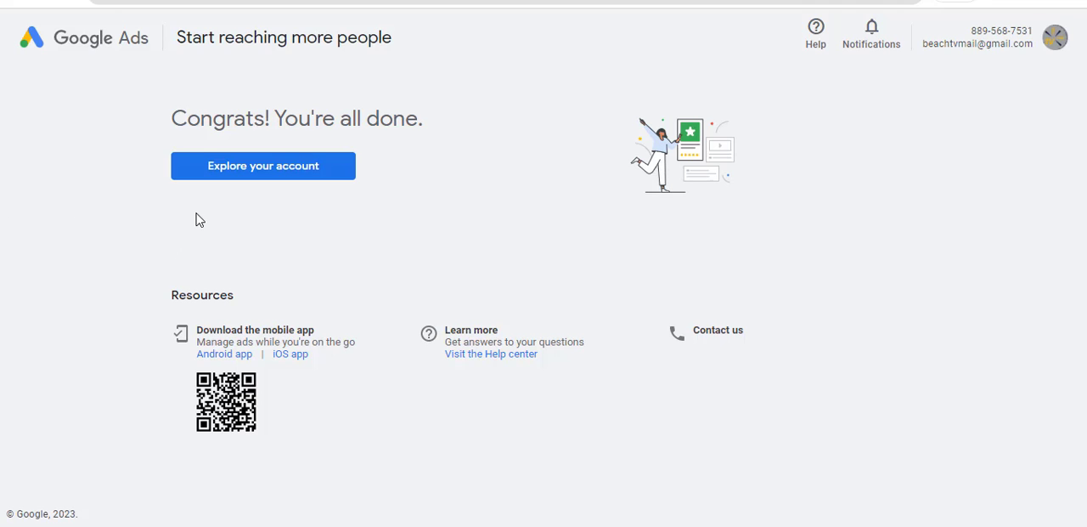
pyautogui.moveTo(307, 202)
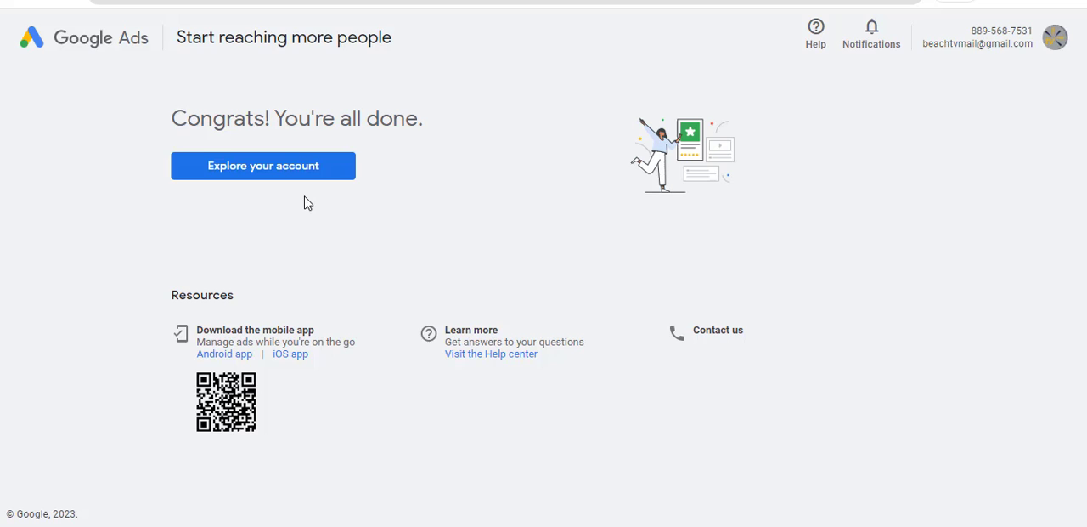
pyautogui.moveTo(423, 263)
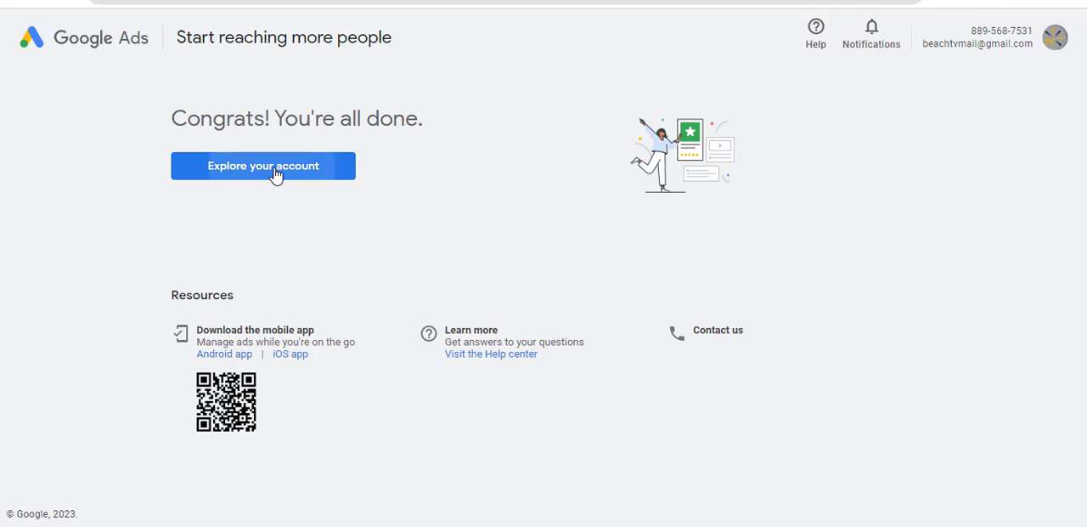
pyautogui.moveTo(450, 229)
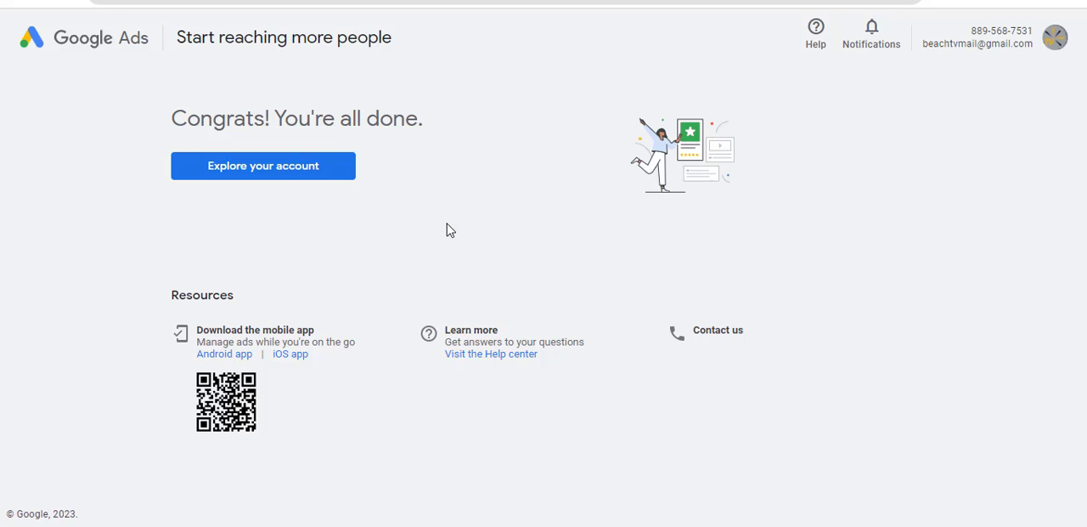
# - Enter the new account's empty Overview dashboard via 'Explore your account'
pyautogui.click(262, 167)
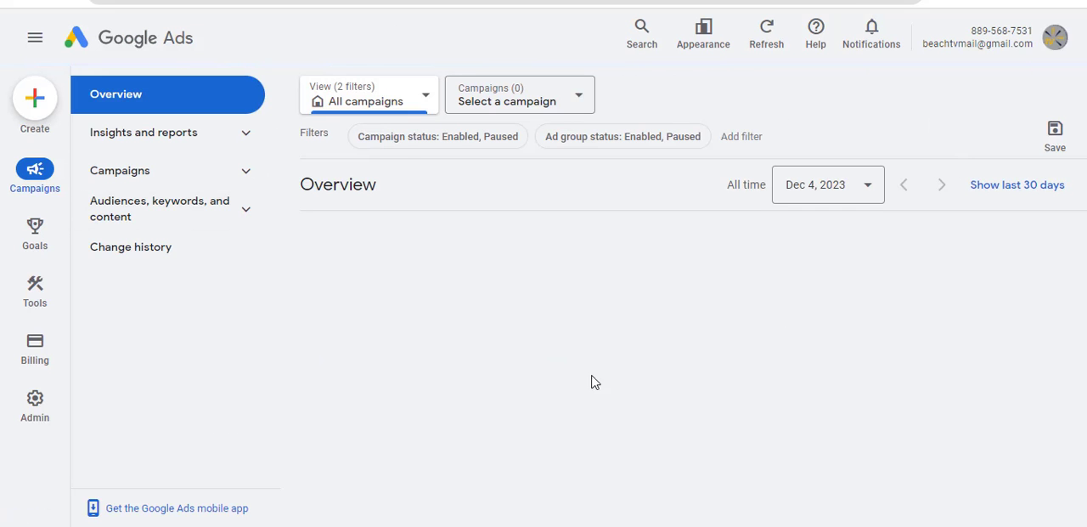
pyautogui.moveTo(476, 186)
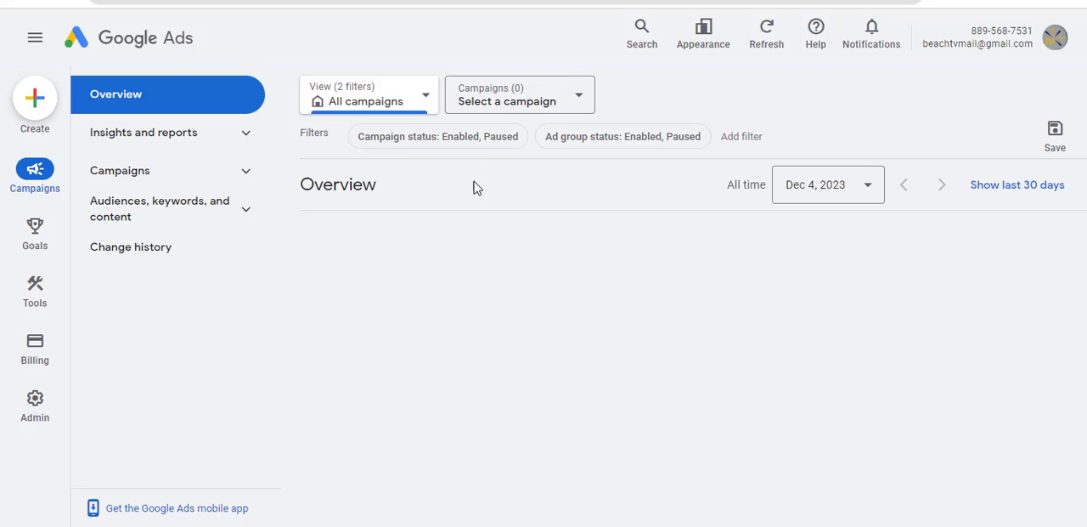
pyautogui.moveTo(652, 63)
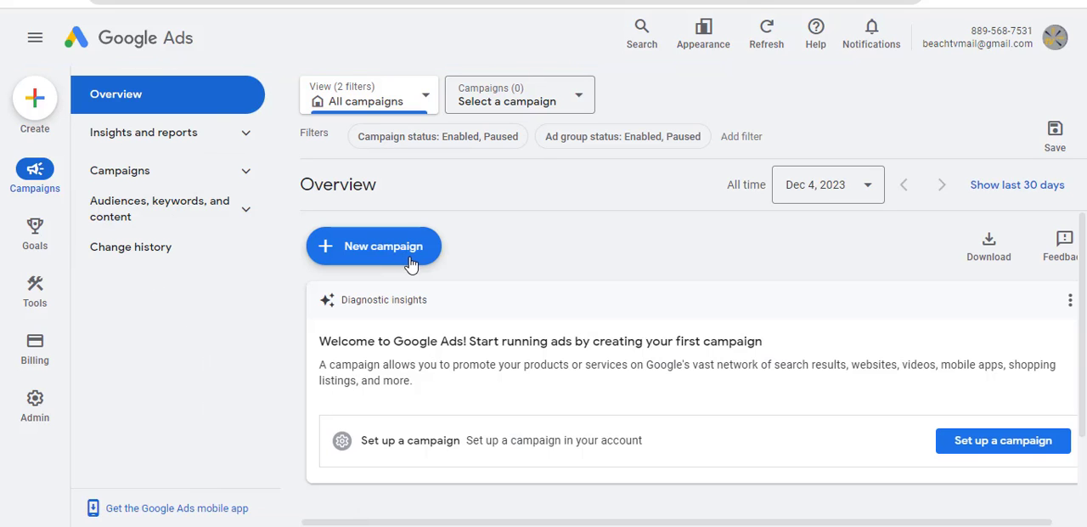
# - Launch a new campaign from the '+ New campaign' button on the Overview
pyautogui.click(374, 244)
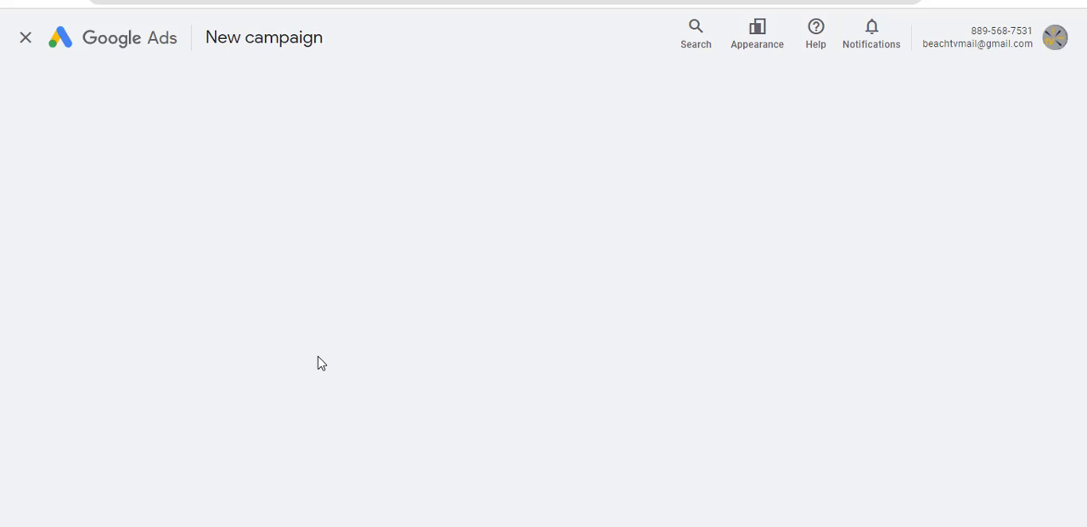
pyautogui.moveTo(316, 336)
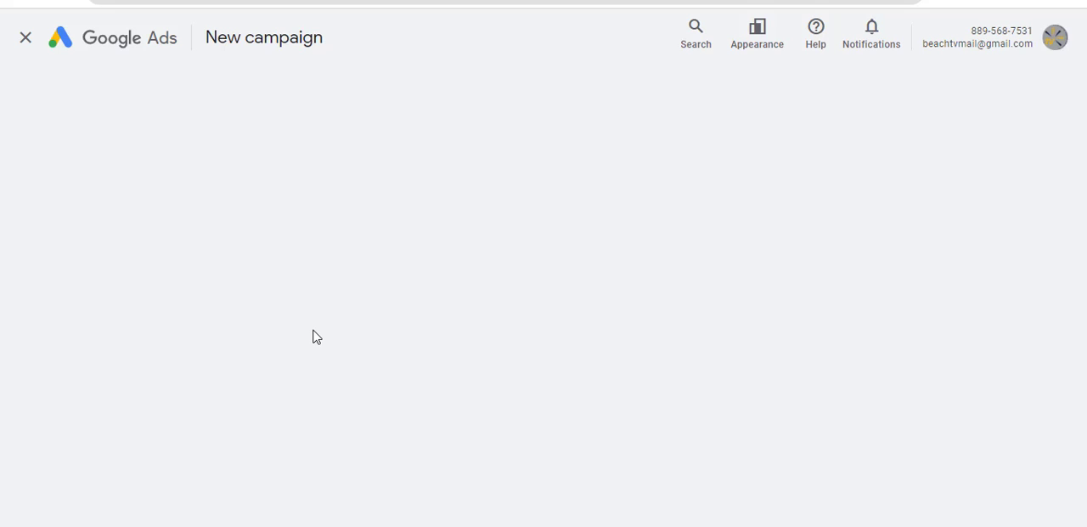
pyautogui.moveTo(321, 337)
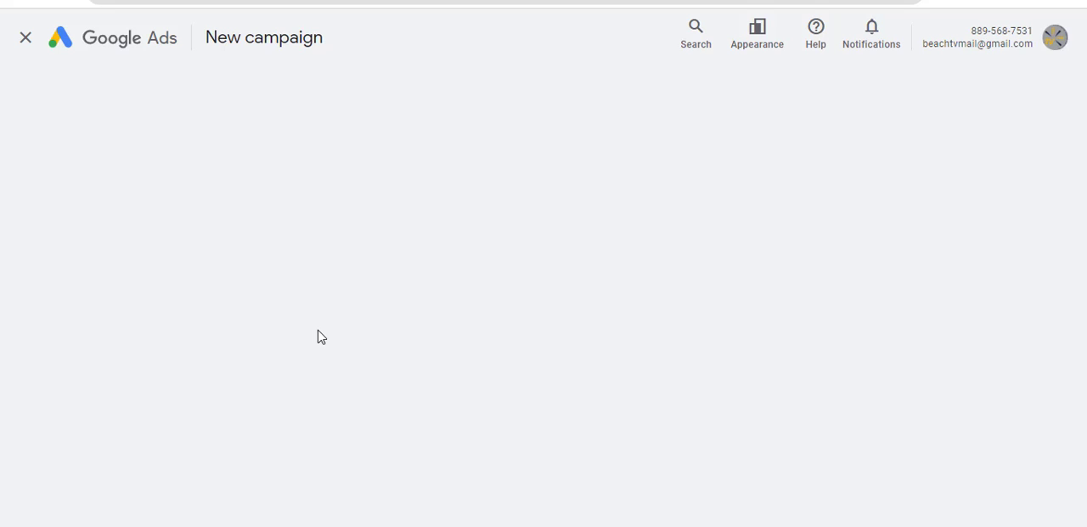
pyautogui.moveTo(329, 246)
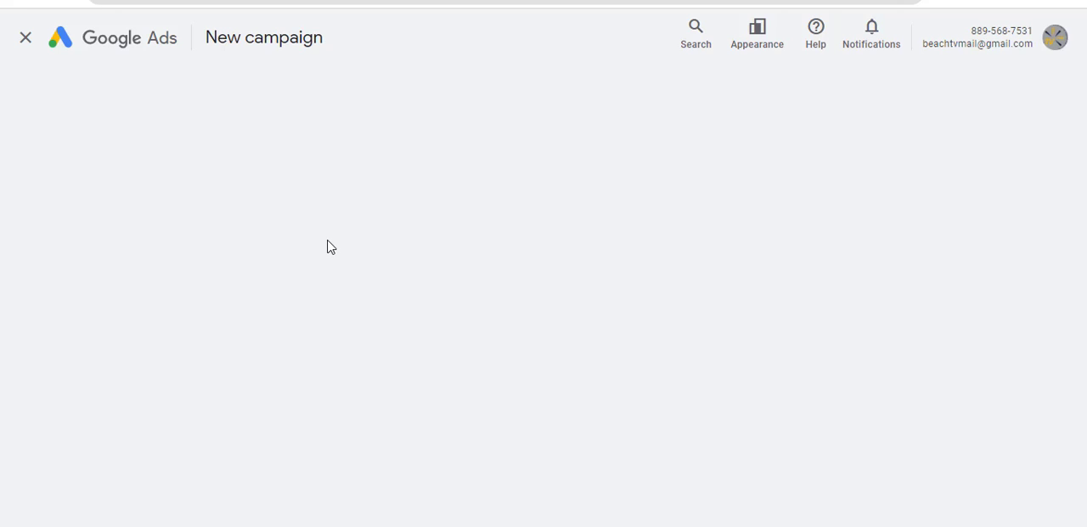